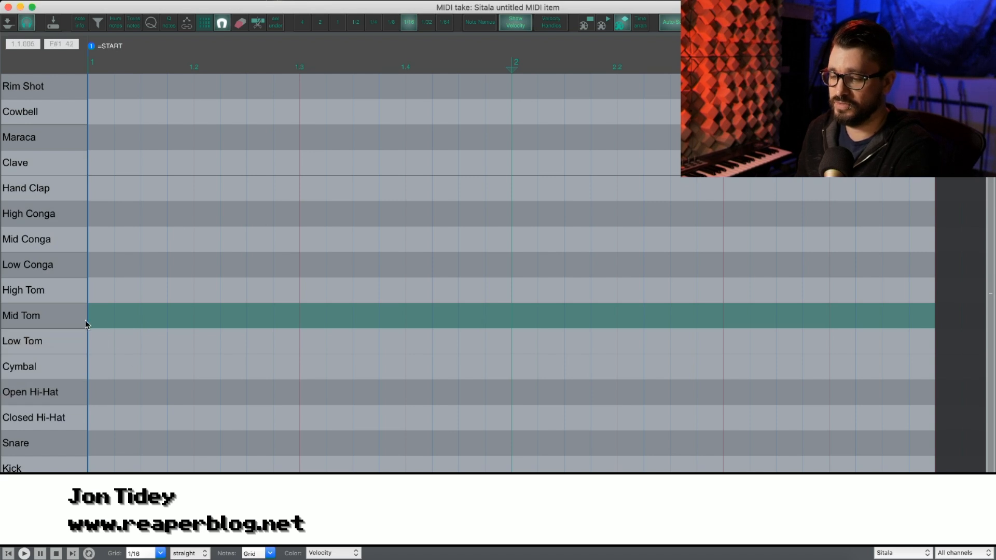
Step: Insert Mid Tom notes at velocities 43 and 127 and a Low Conga note at 127
left_click(26, 315)
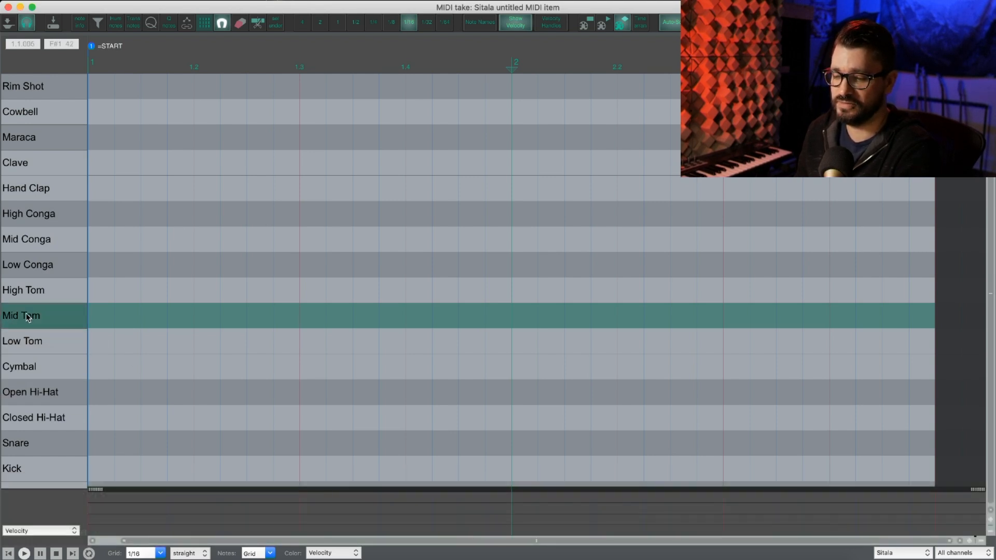
mouse_move(67, 320)
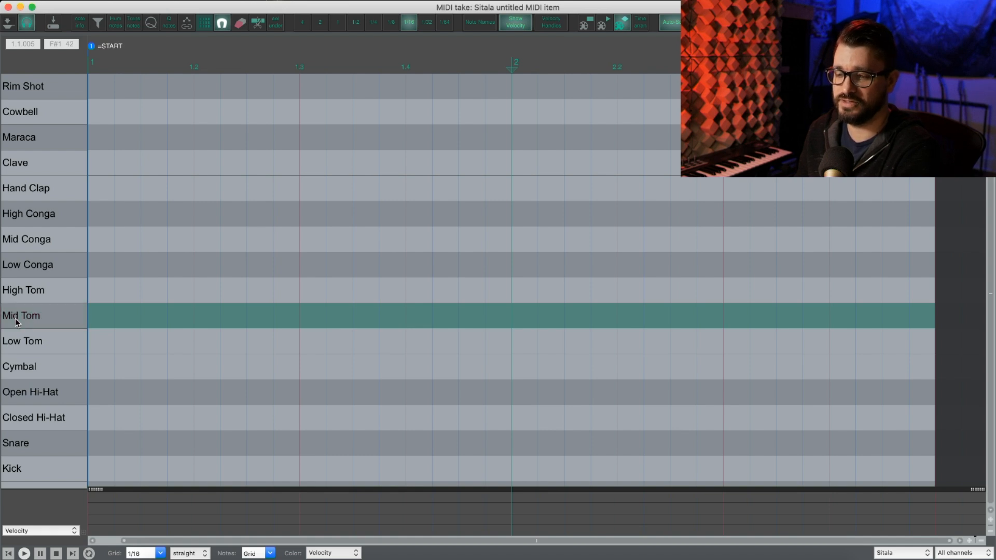
left_click(190, 315)
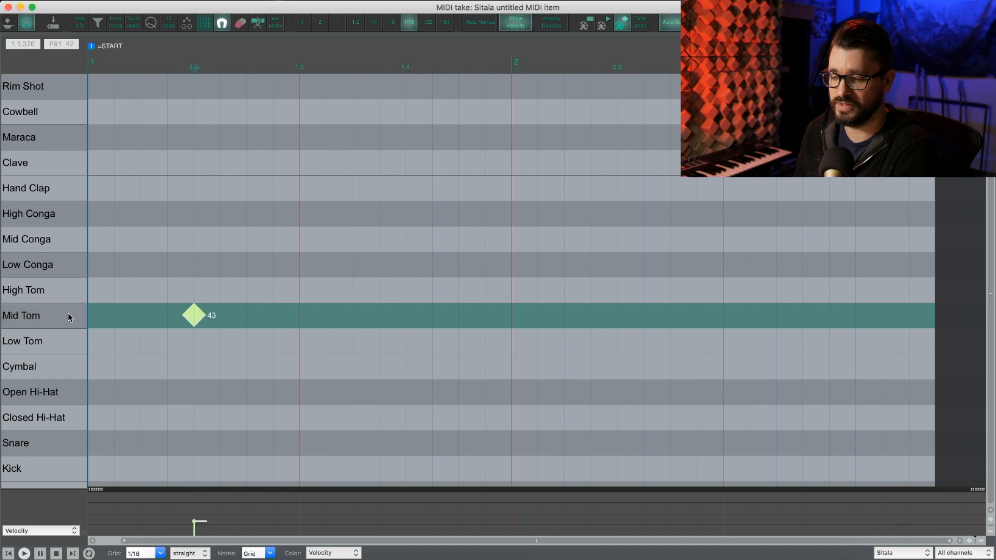
left_click(299, 316)
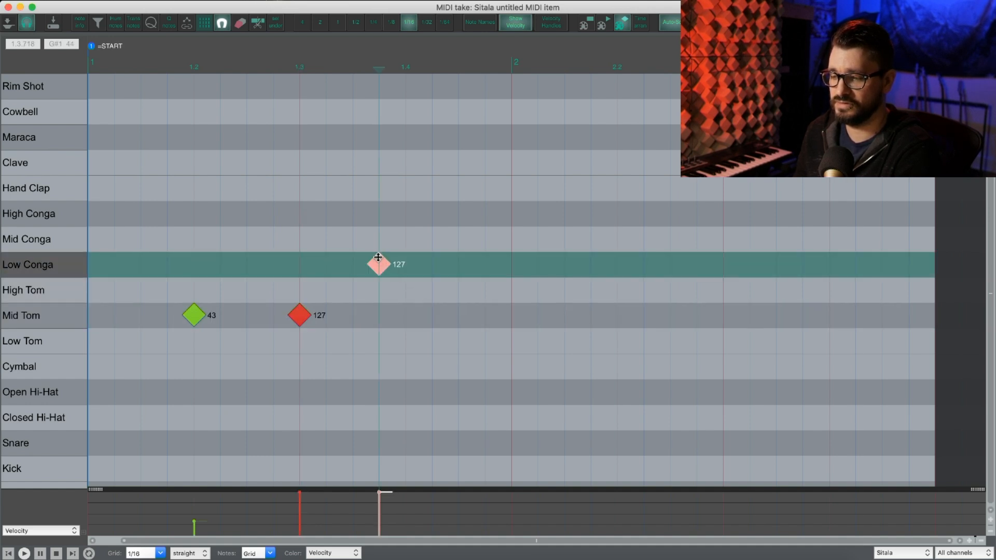
left_click_drag(379, 265, 379, 308)
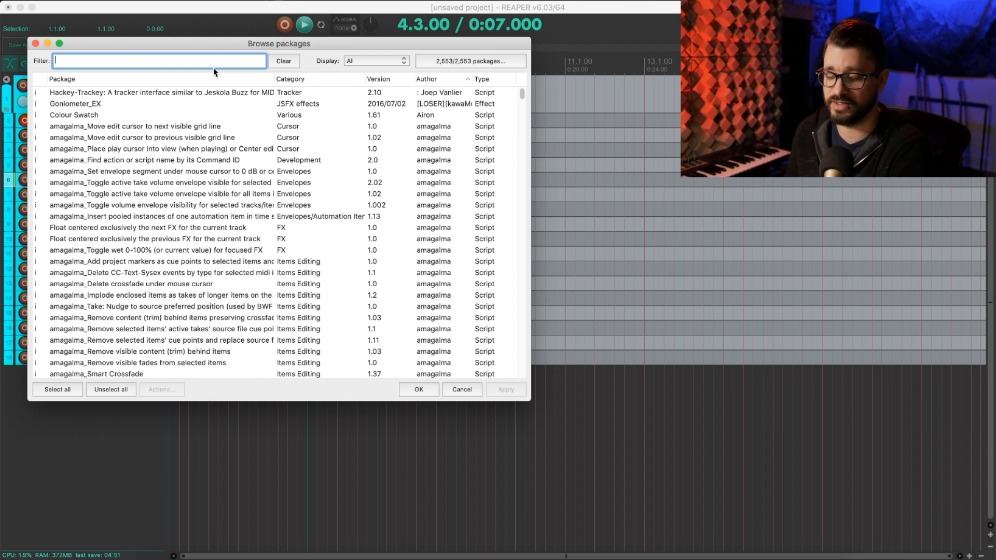
Step: Filter the package browser for 'x-raym velocity' and show the set-velocity-to-100 script's details
type("x")
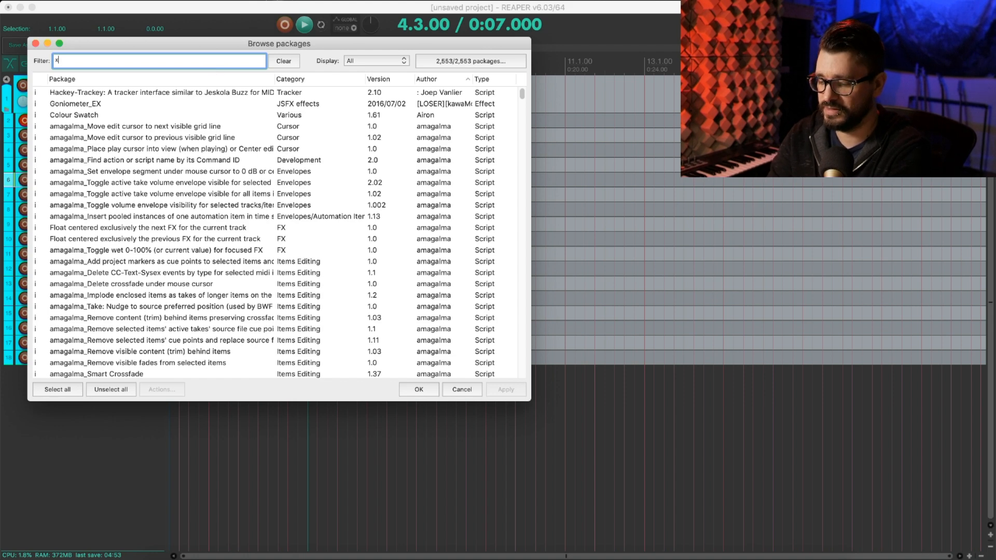
type("-raym velocity")
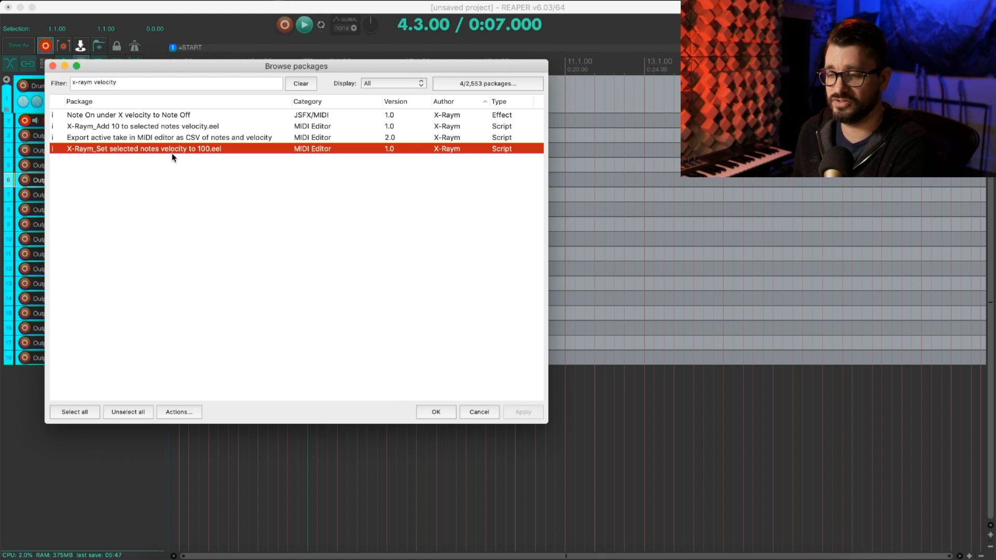
mouse_move(197, 154)
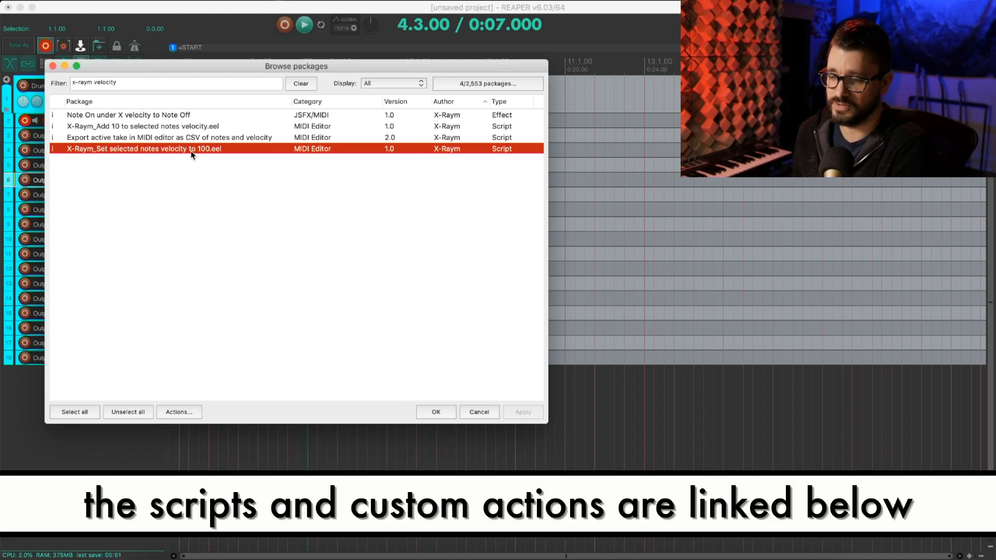
double_click(156, 149)
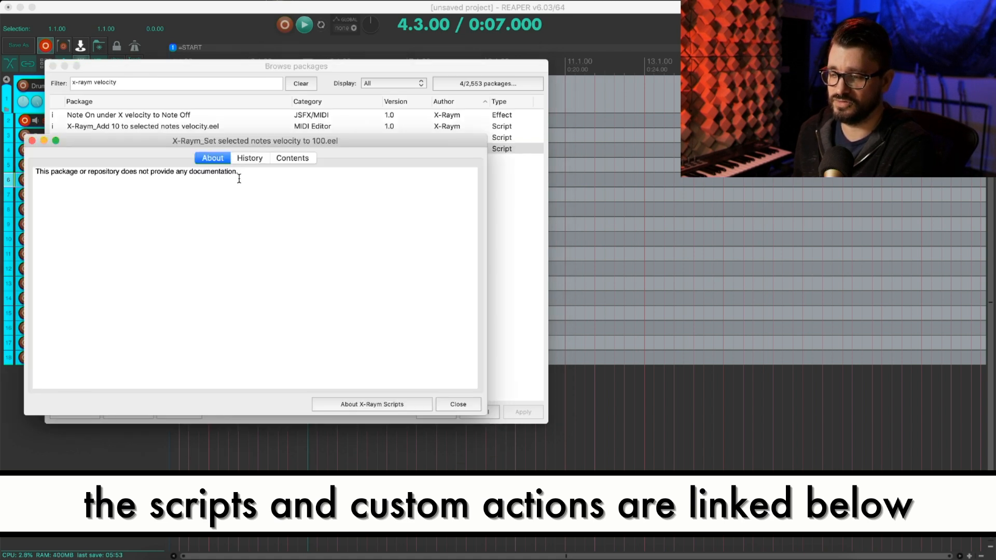
Step: View the package contents and bring up options for the script's file entry
left_click(293, 158)
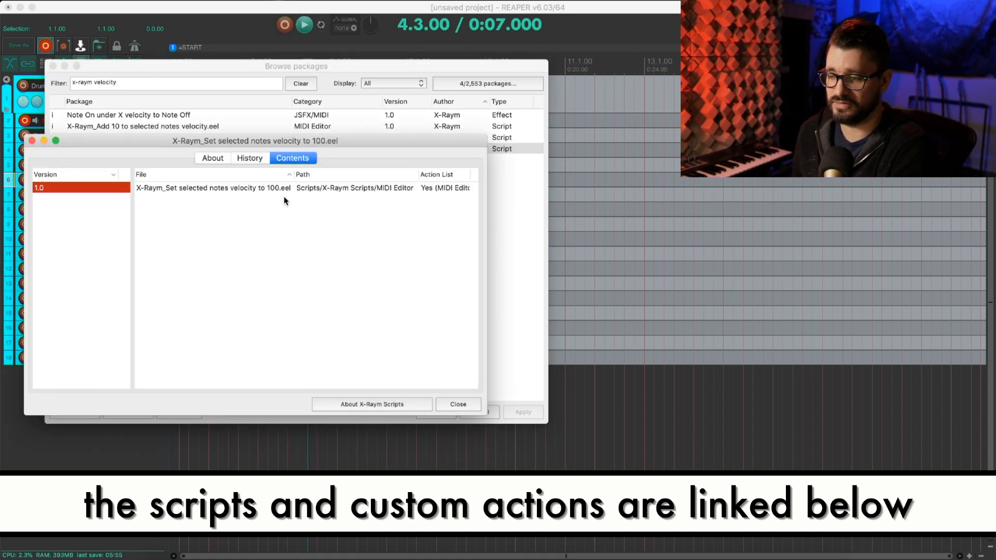
left_click(212, 188)
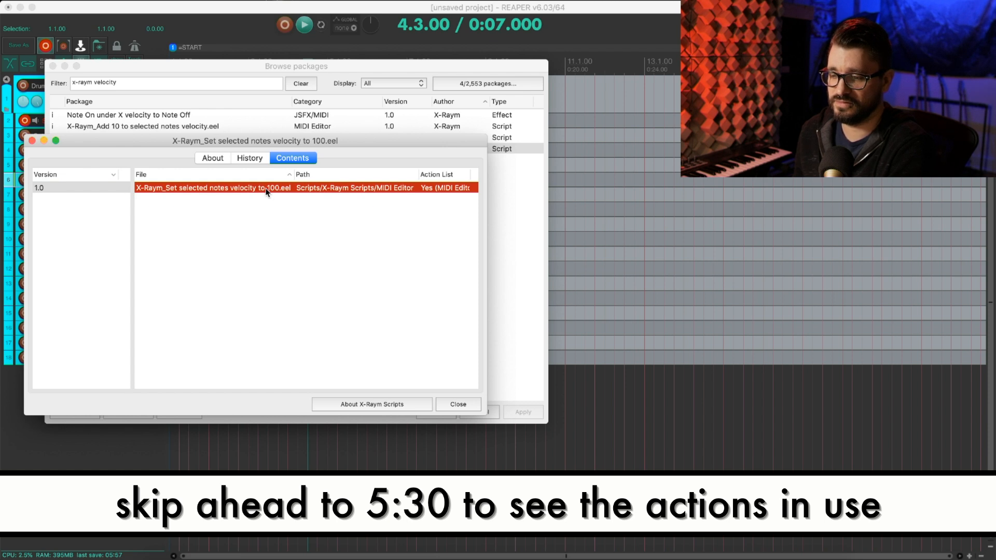
right_click(267, 190)
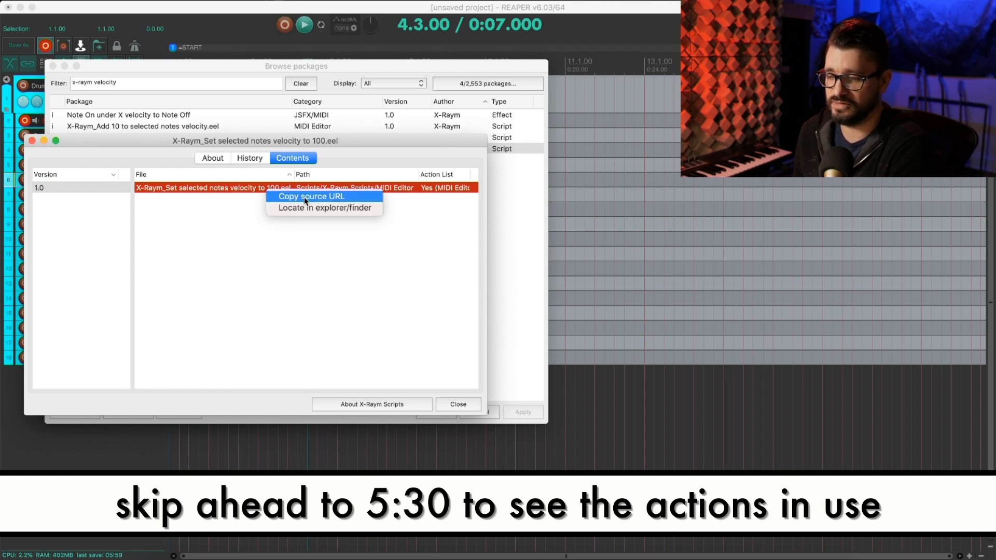
mouse_move(319, 216)
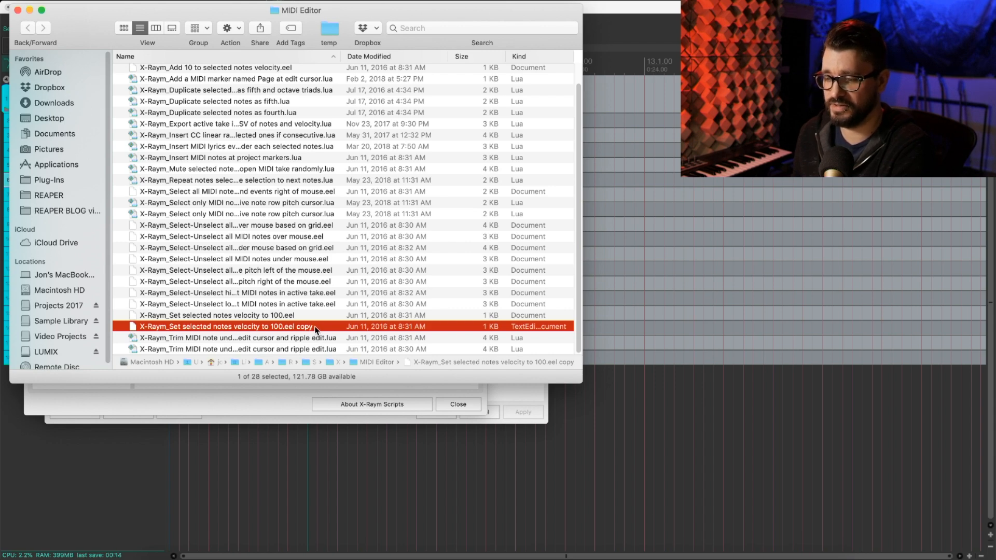
Step: Edit the copied .eel script so its name line and velocity value read 127 instead of 100
double_click(247, 326)
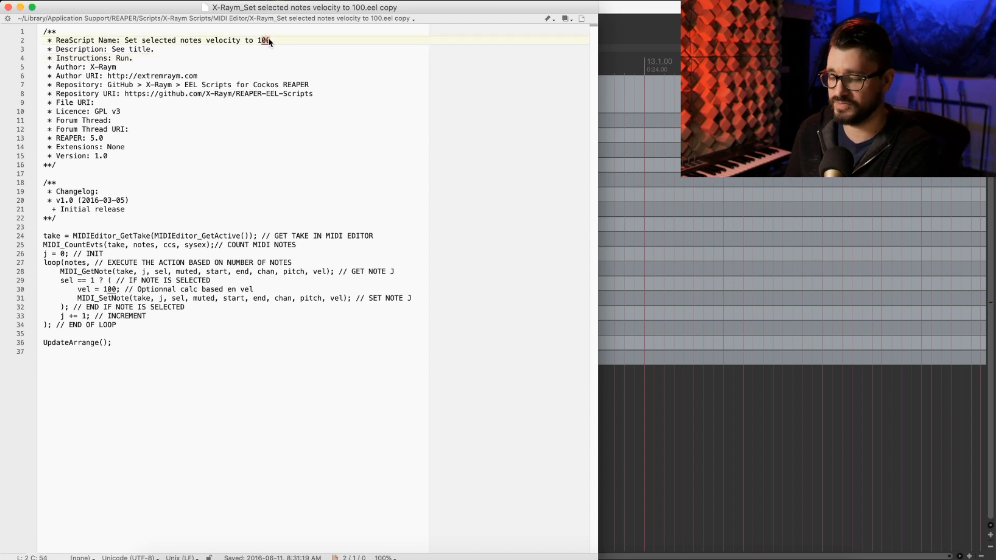
type("127")
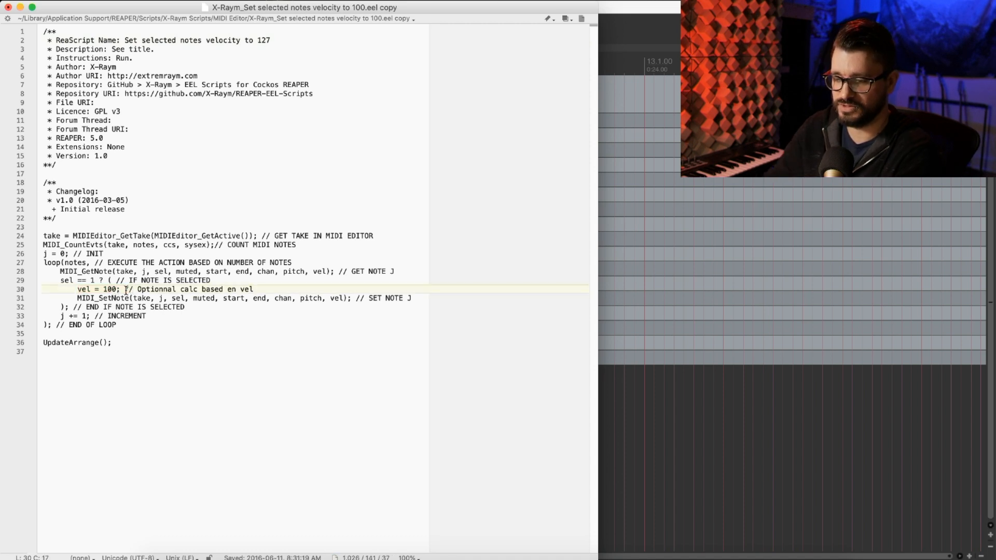
type("127")
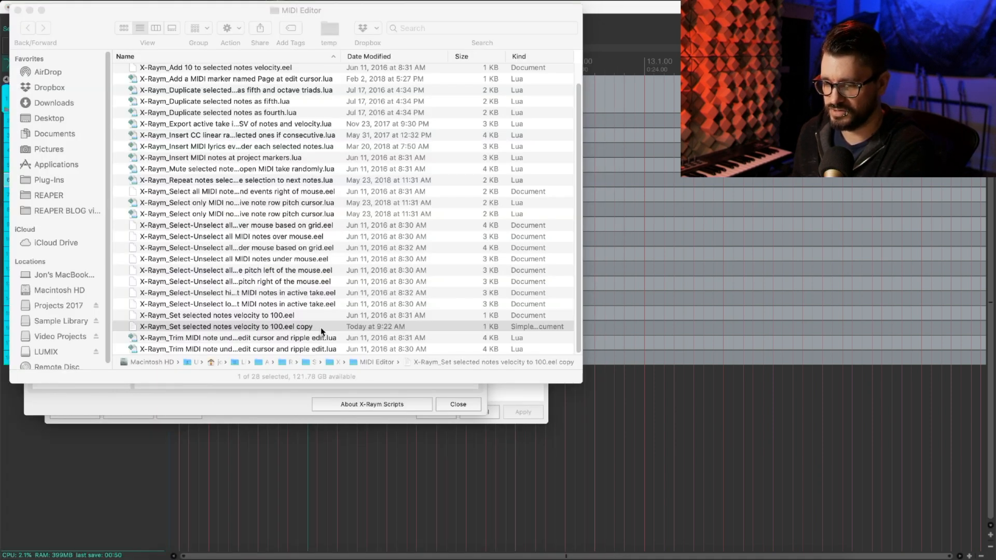
Step: Rename the copy to '…velocity to 127.eel' and add a duplicate named '…velocity to 76.eel'
double_click(225, 326)
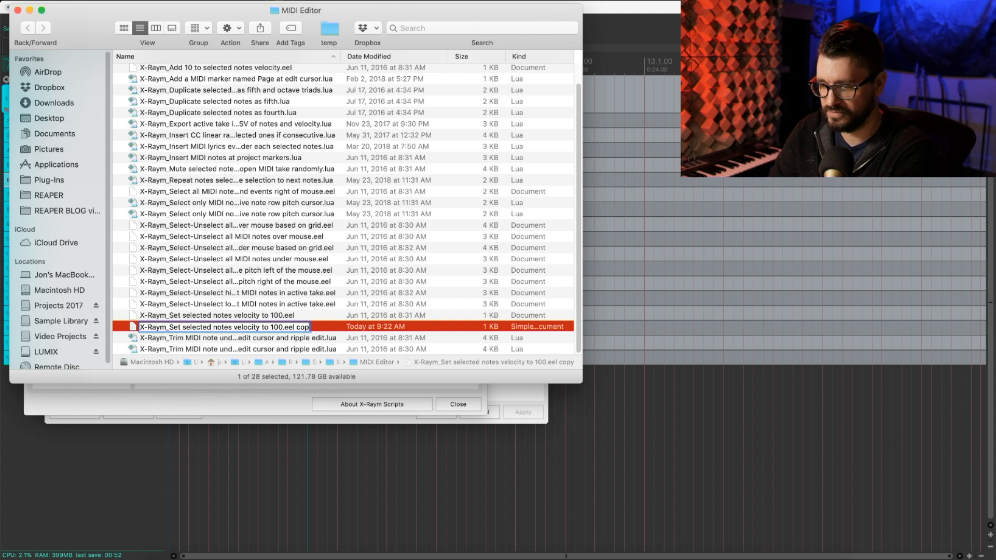
key("Backspace")
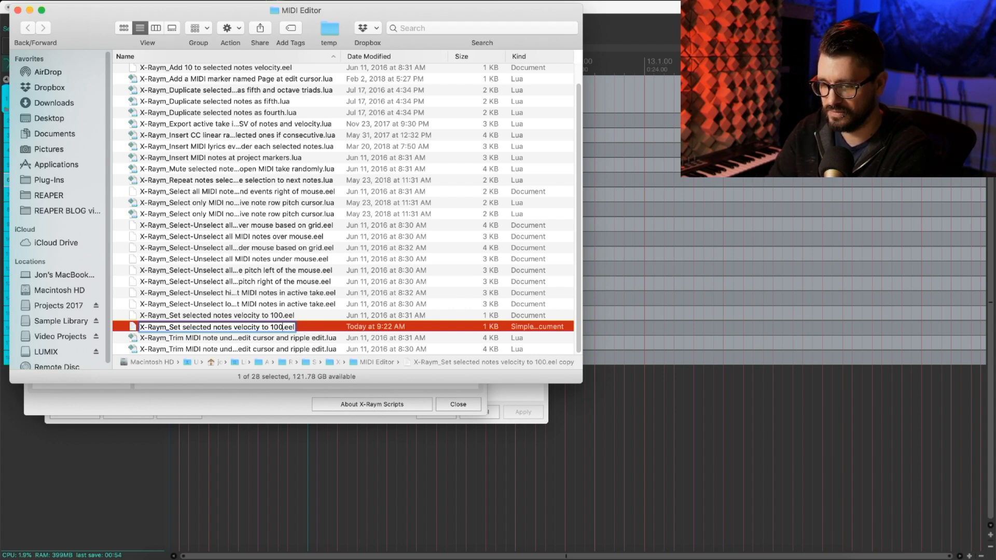
type("127")
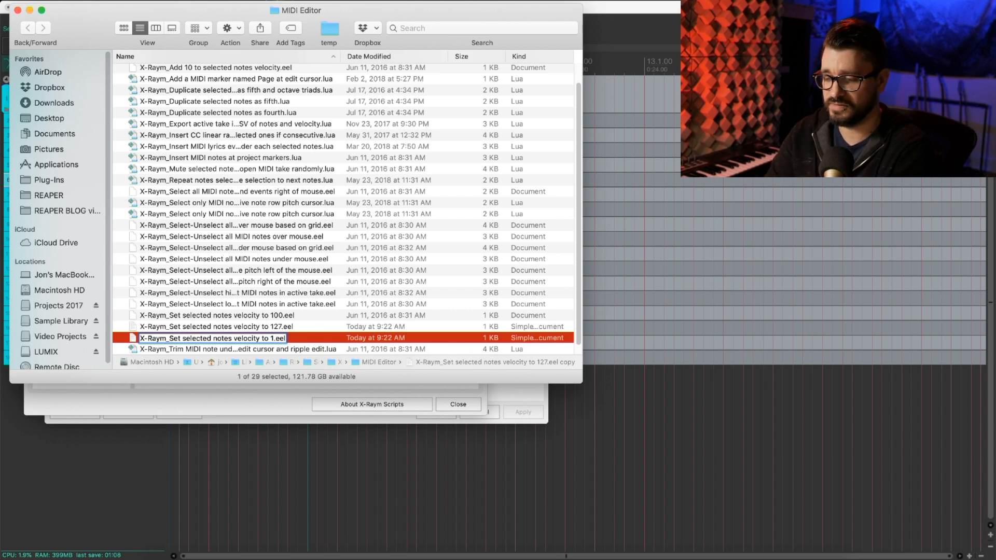
key("Backspace")
type("76")
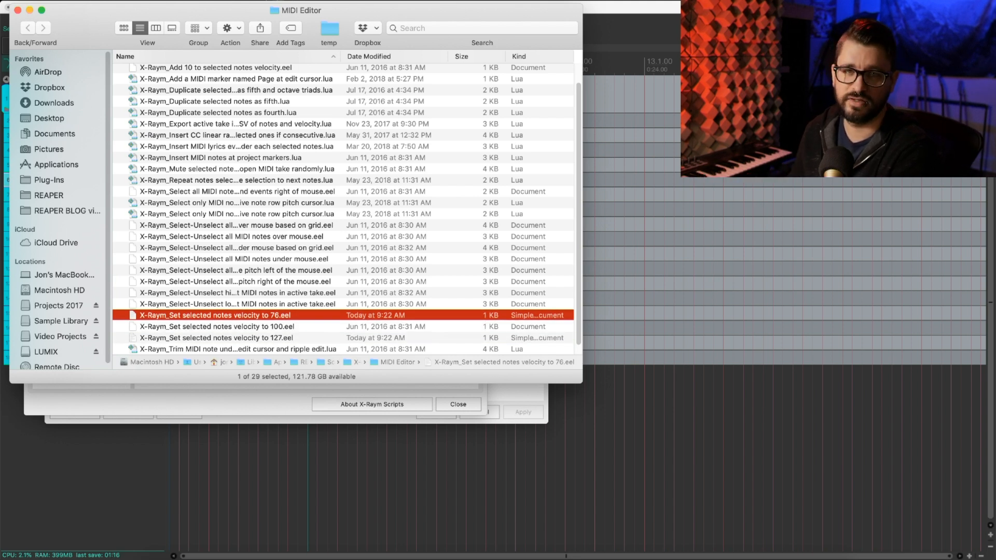
scroll("down", 3)
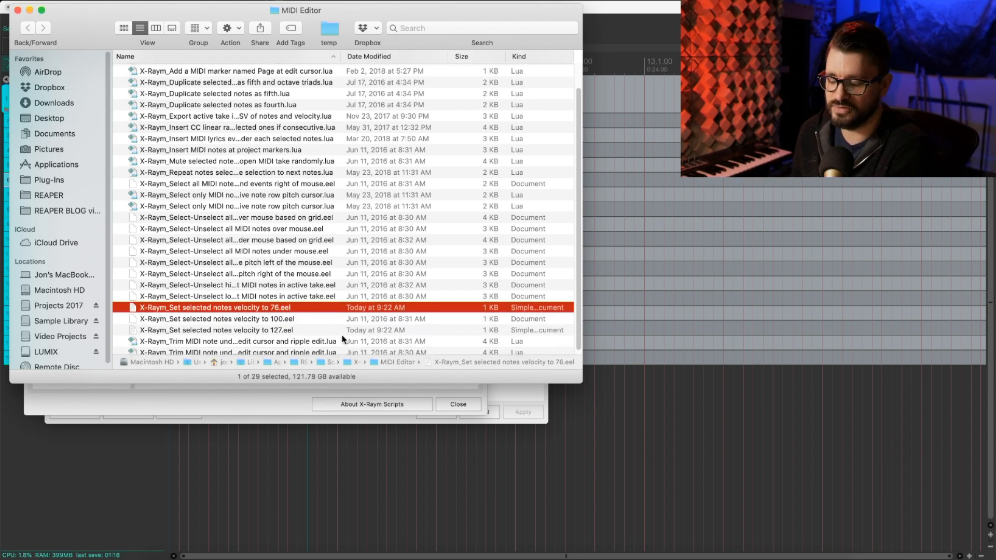
mouse_move(278, 314)
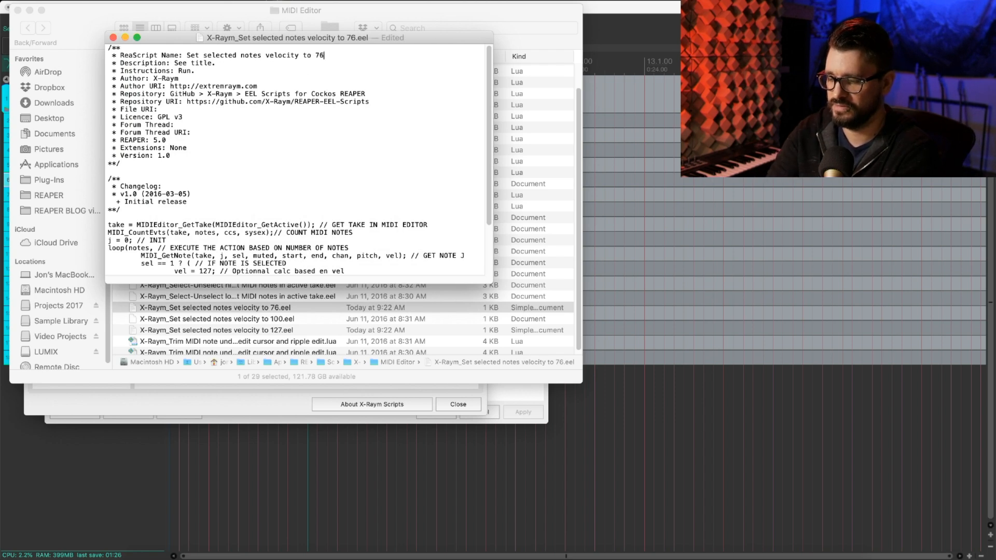
Step: Set the velocity 76 copy's name line and velocity value to 76 and close it
scroll("down", 3)
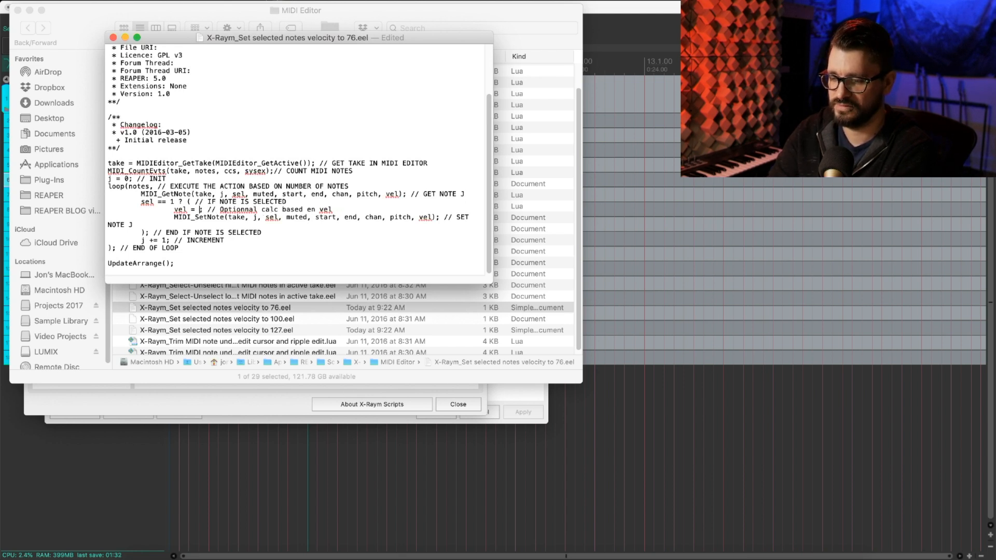
type("76")
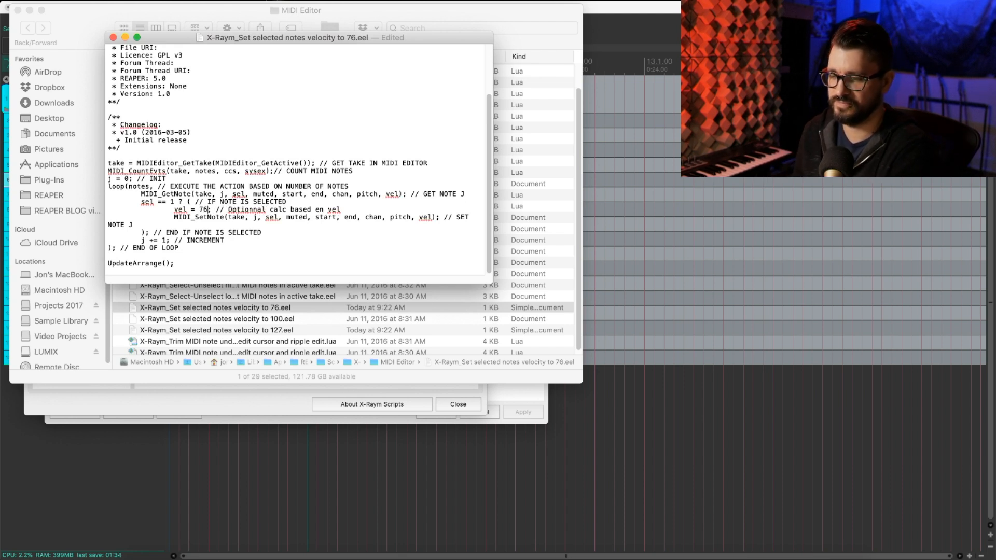
left_click(111, 37)
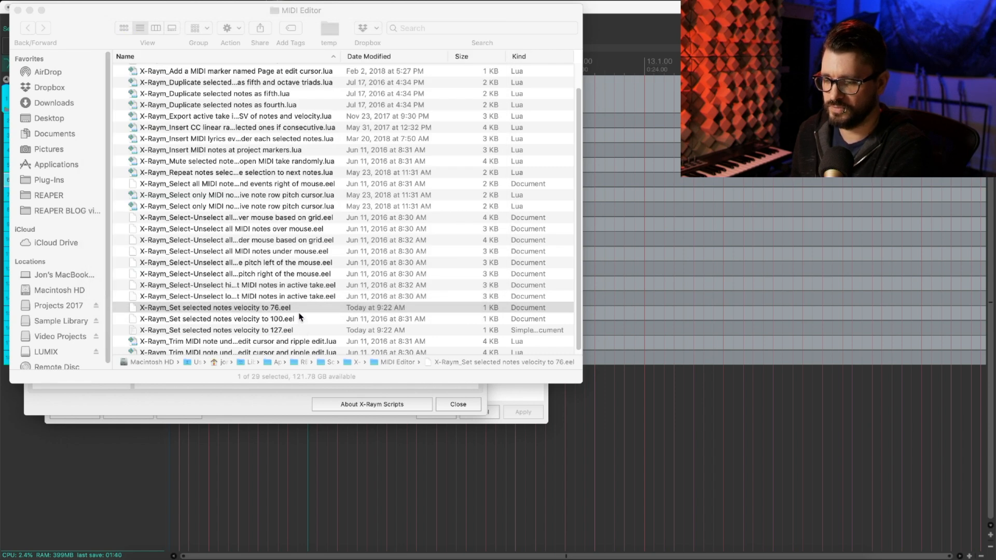
Step: Rename the new duplicate to 'X-Raym_Set selected notes velocity to 34.eel'
left_click(227, 307)
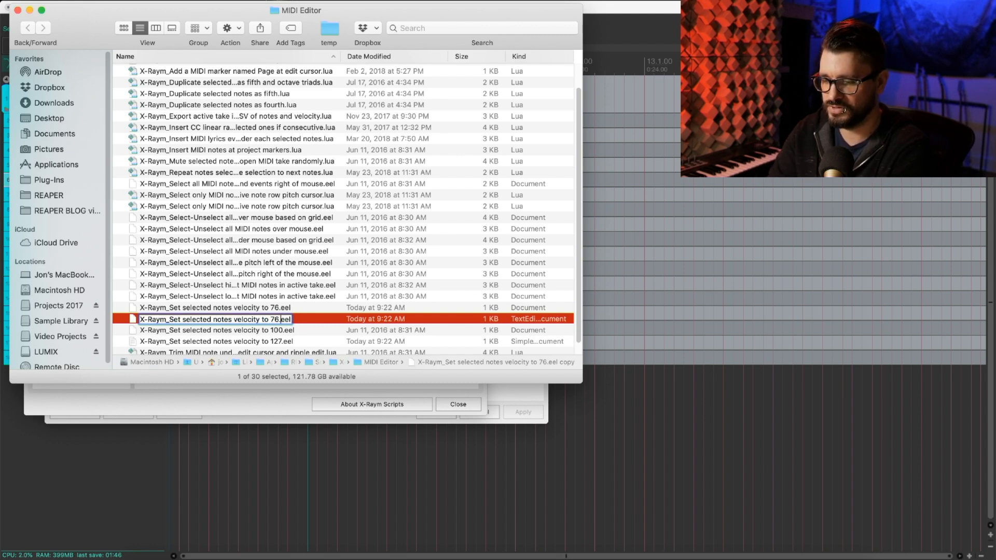
key("Backspace")
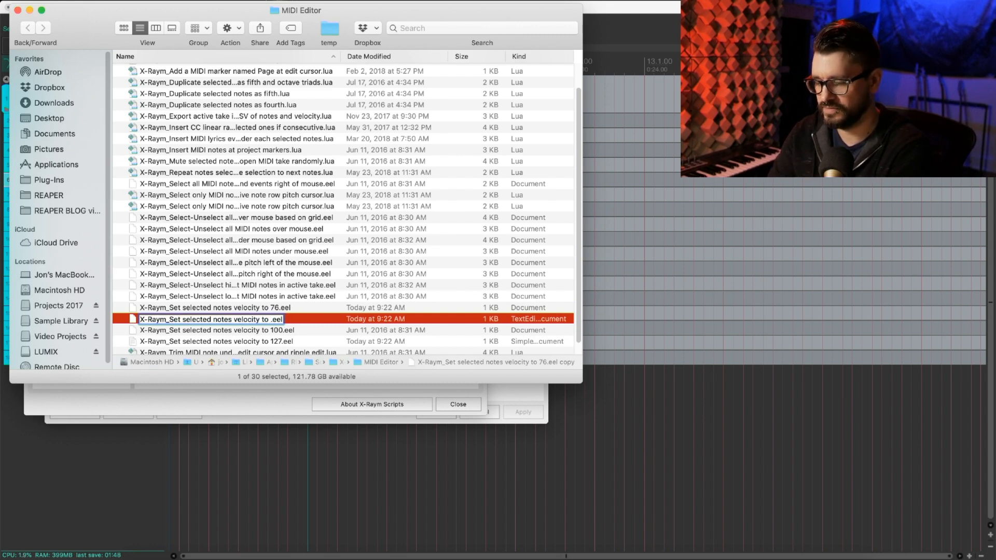
type("34")
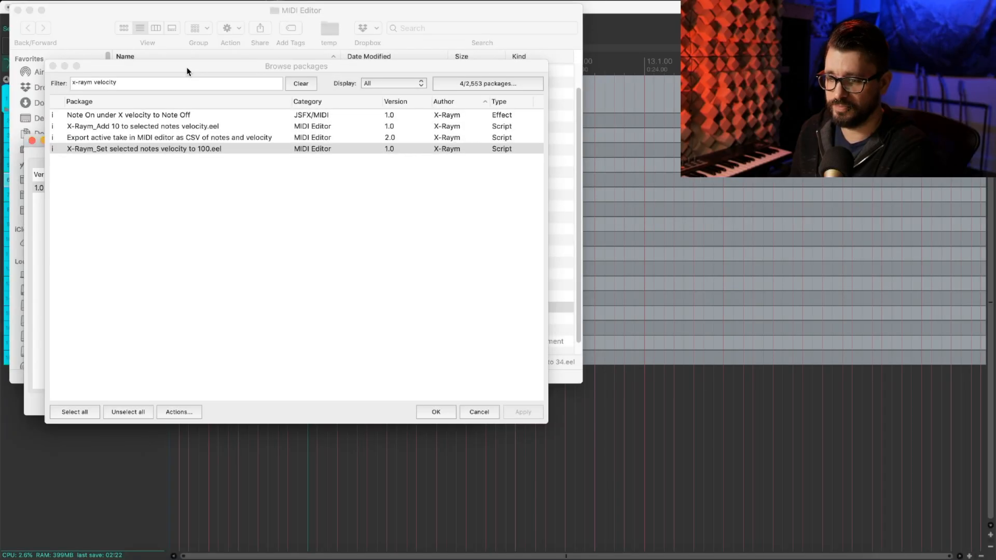
Step: Load the velocity 34 script into the MIDI Editor action section alongside the 76, 100 and 127 scripts
left_click(479, 412)
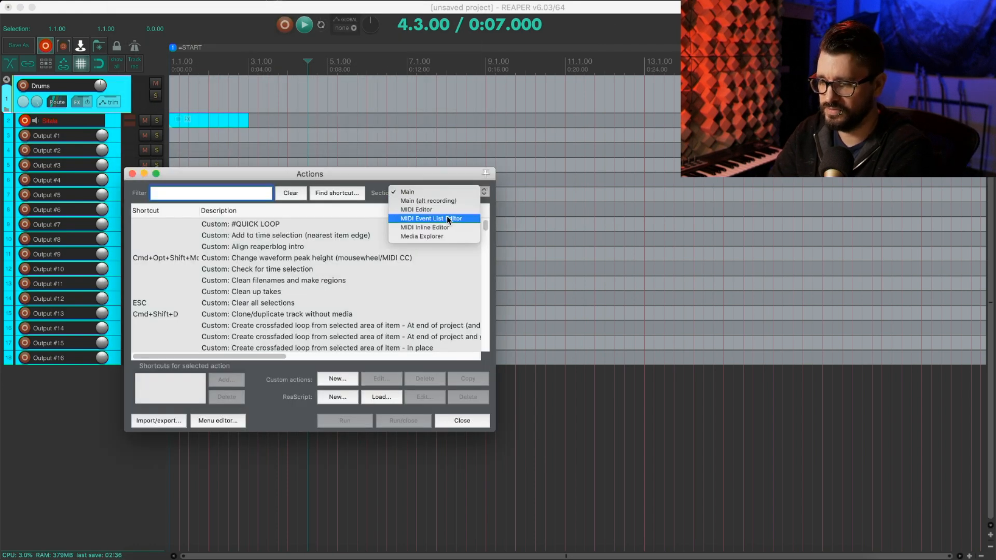
left_click(416, 209)
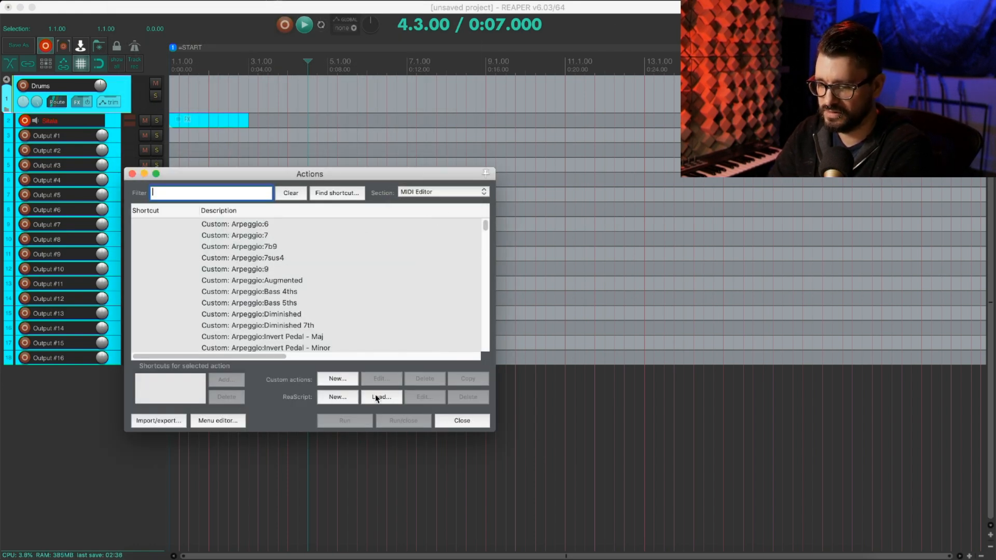
left_click(382, 397)
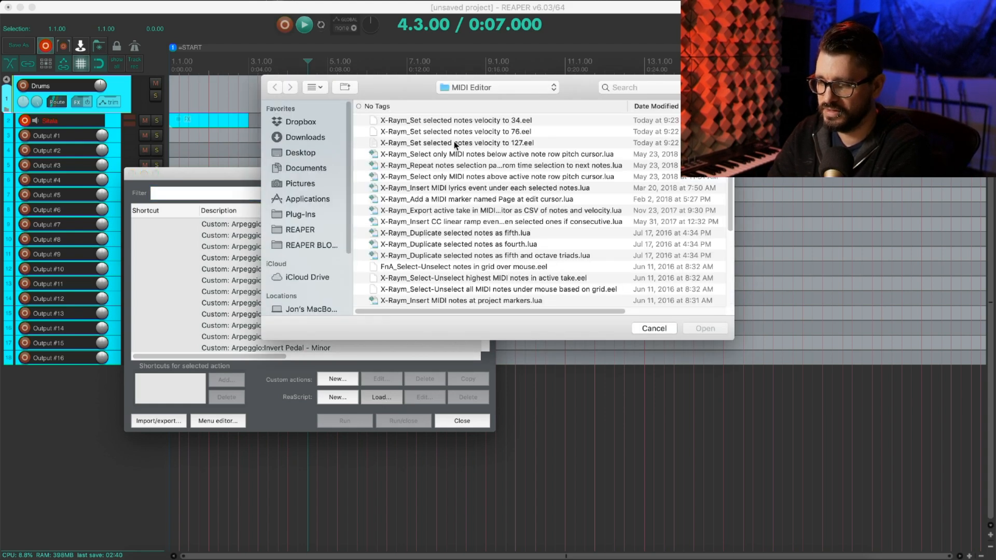
left_click(455, 132)
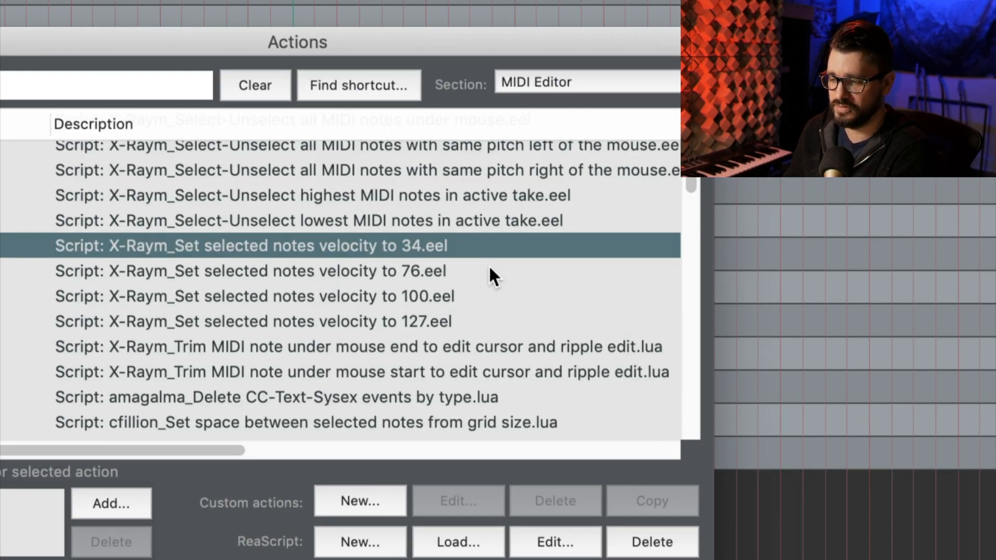
left_click(268, 270)
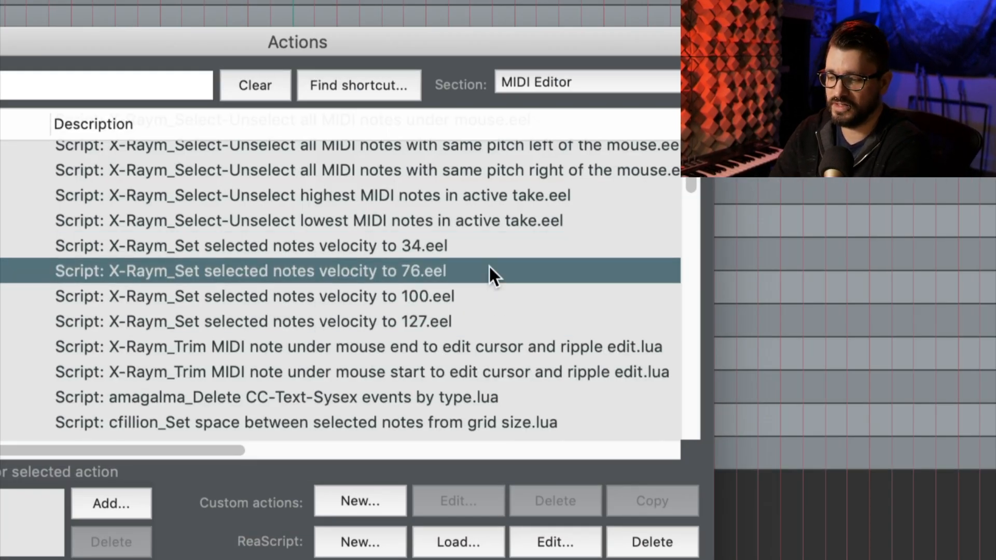
left_click(249, 322)
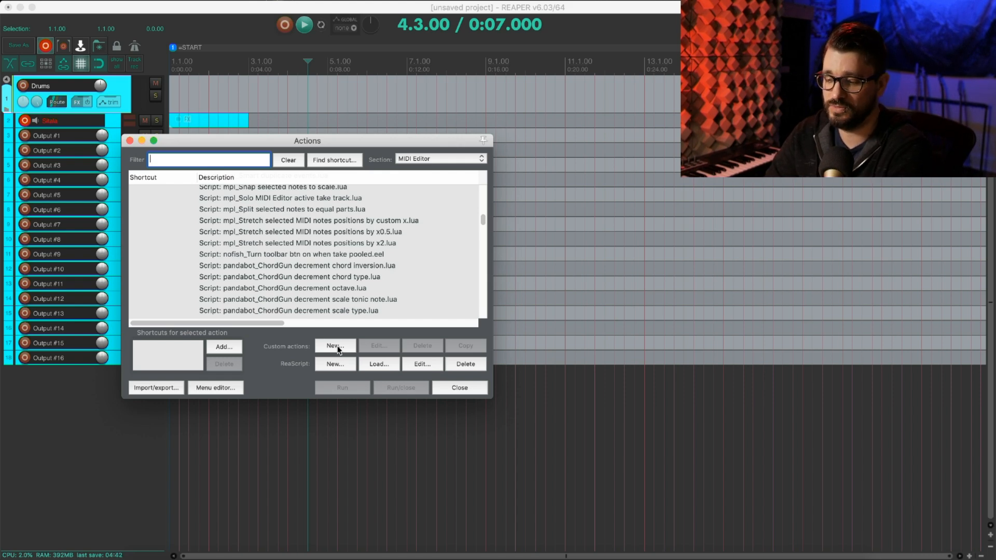
Step: Start a custom action named 'Insert note under mouse (Max Velocity)' beginning with Unselect all
left_click(335, 345)
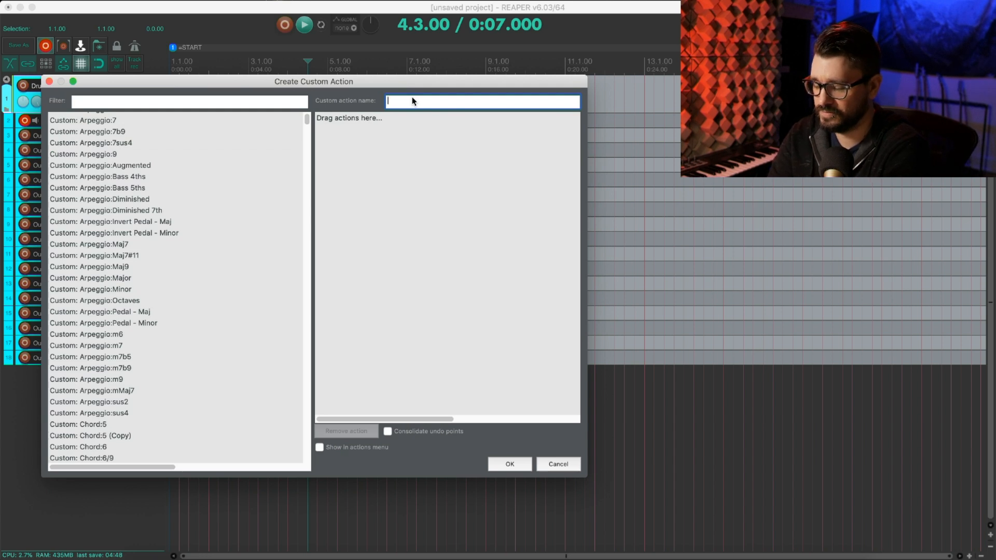
type("Insert note under mouse (Ma")
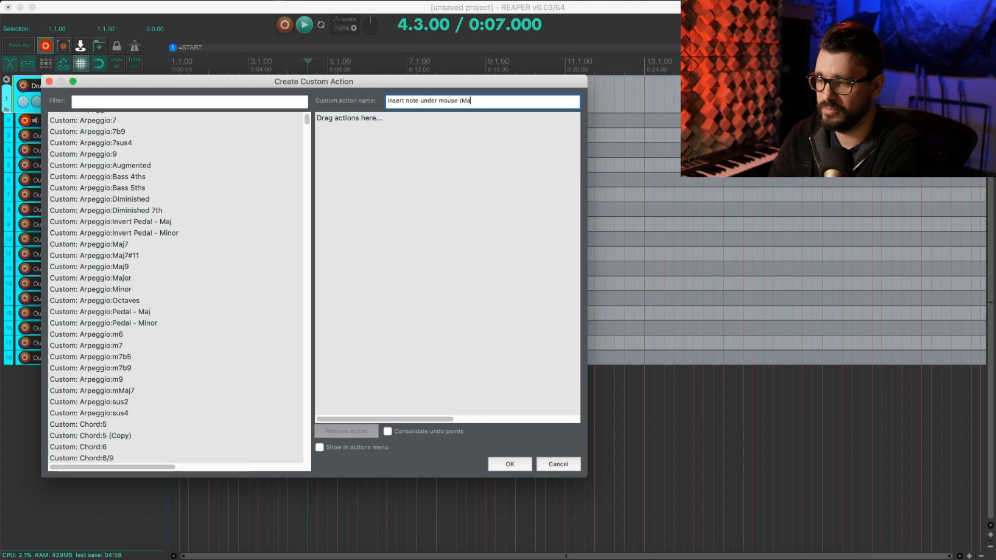
type("x Velocity)")
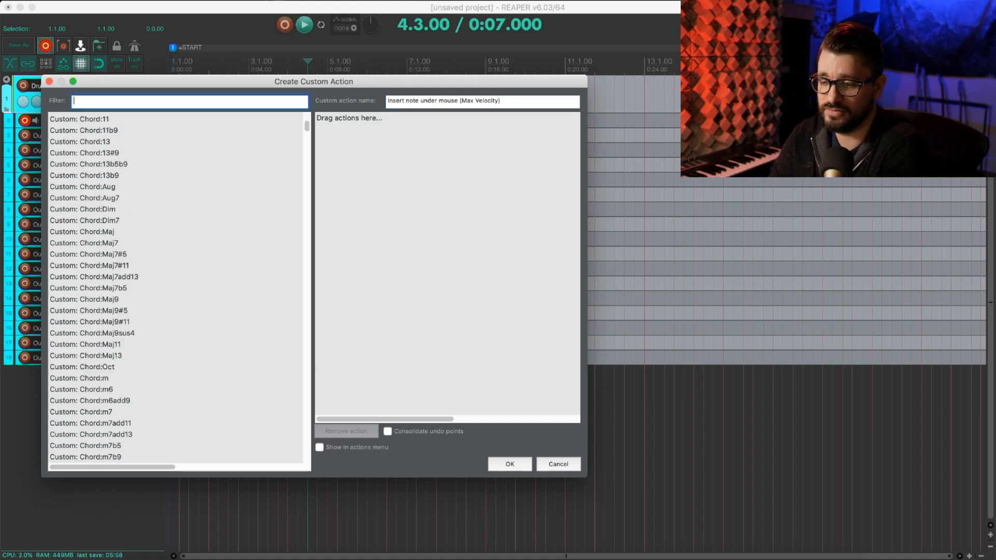
type("unselec")
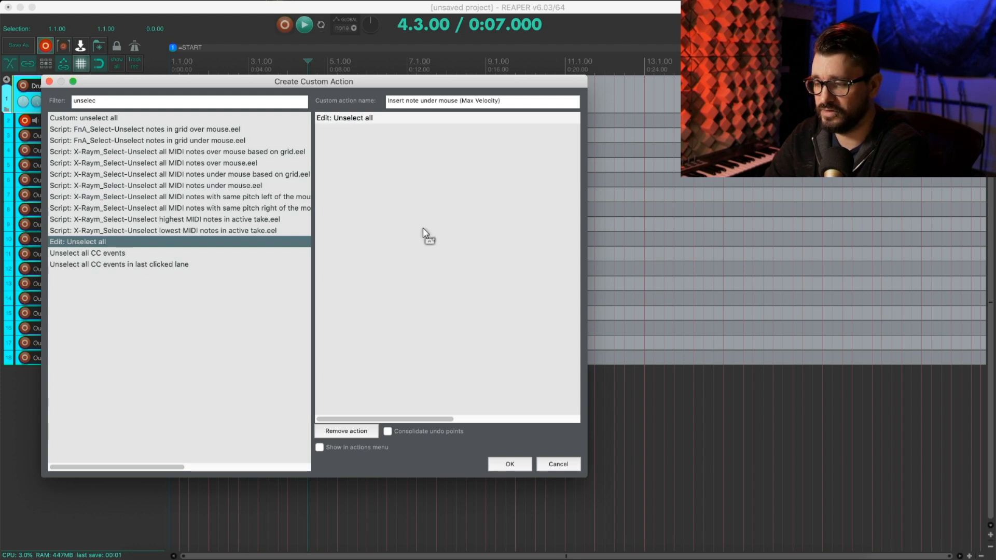
left_click(166, 102)
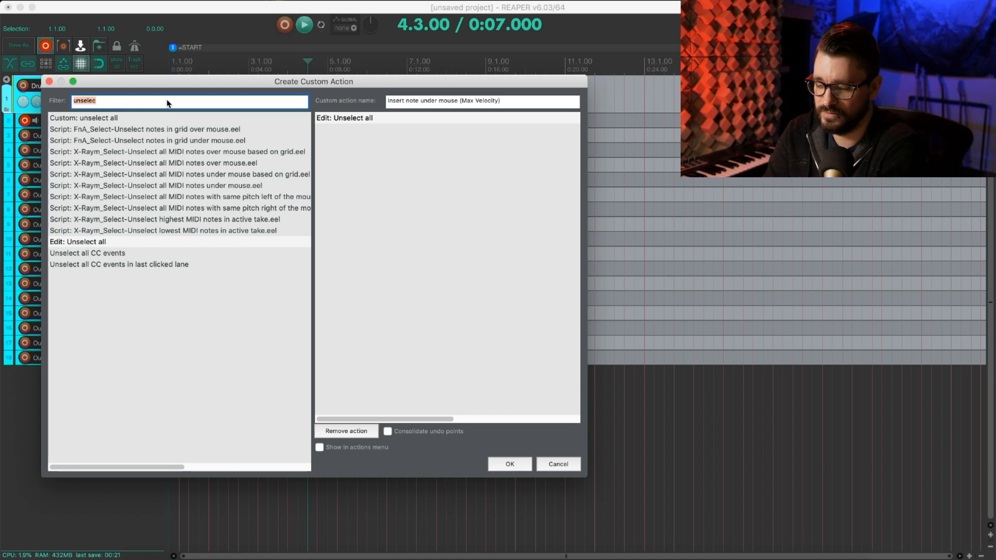
Step: Add Insert note at mouse cursor and the velocity 127 script, consolidate undo points, and save the action
type("insert mous")
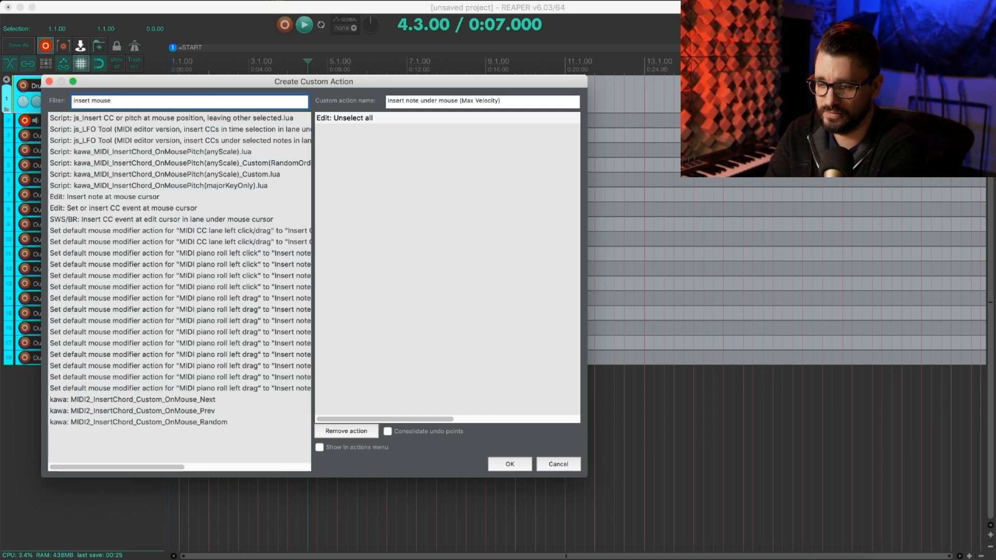
left_click(116, 197)
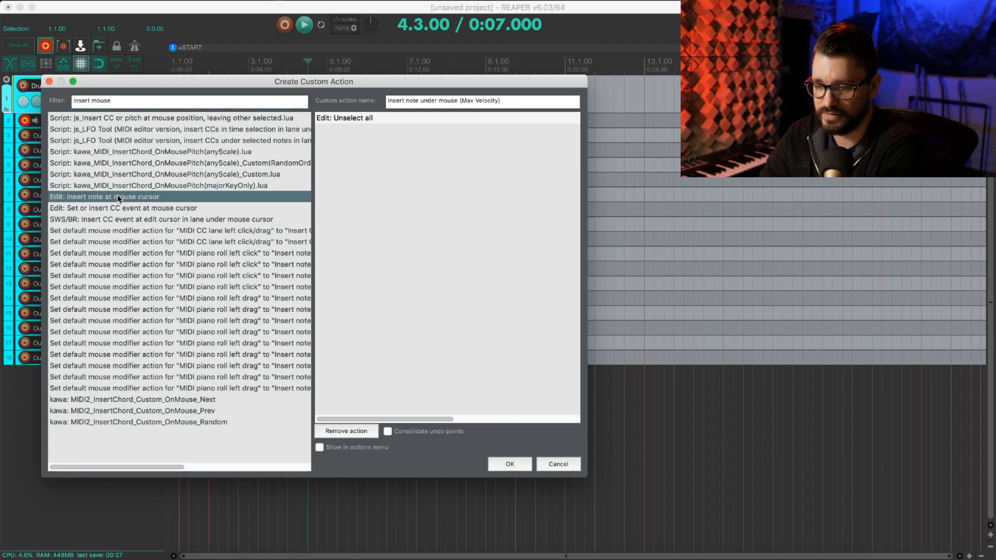
double_click(119, 198)
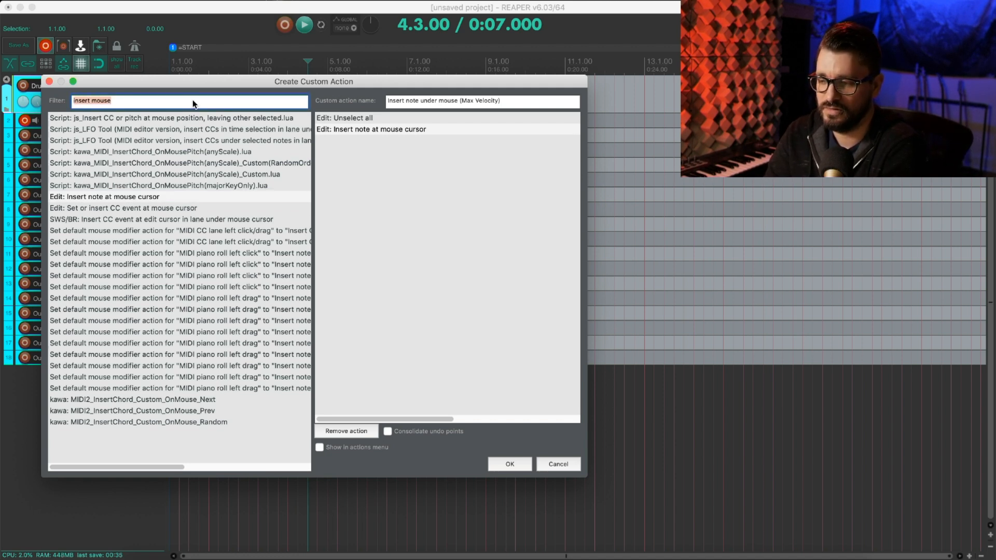
type("127")
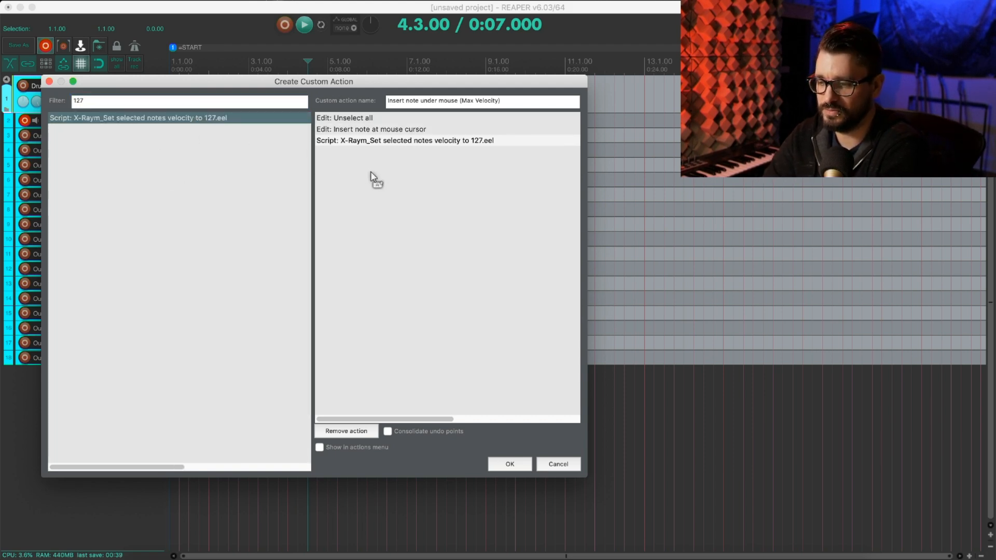
left_click(388, 431)
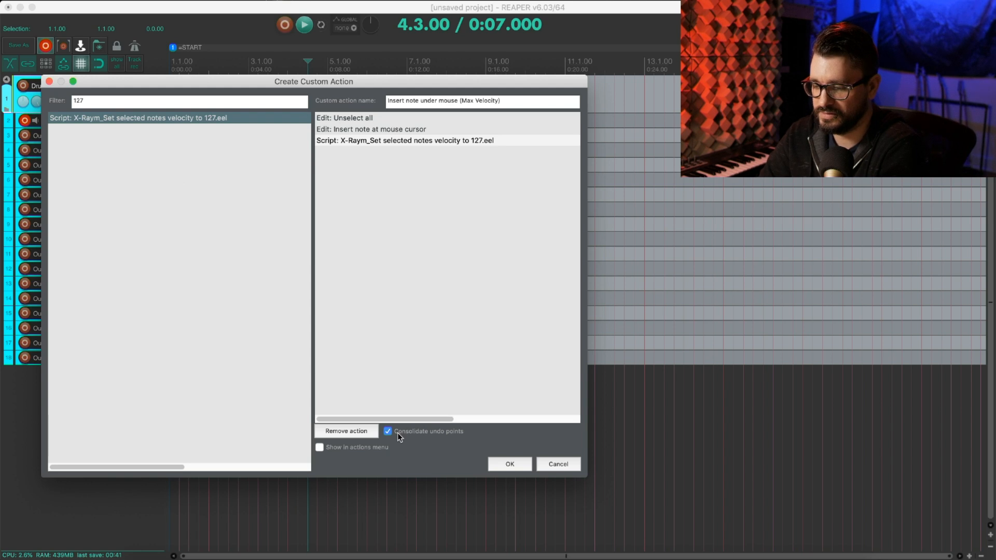
left_click(510, 464)
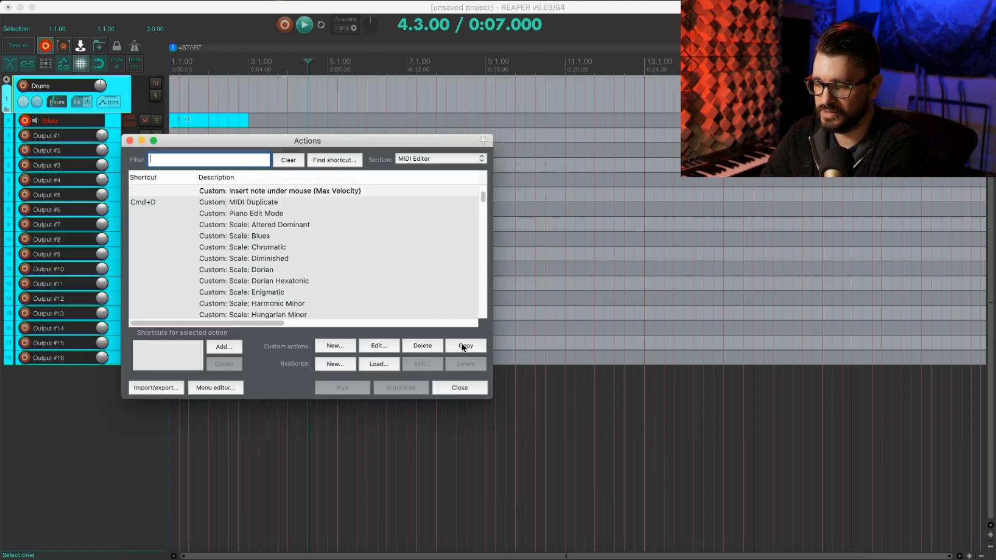
Step: Copy the Max Velocity action as 'High Velocity' using the velocity 100 script instead of 127
left_click(465, 345)
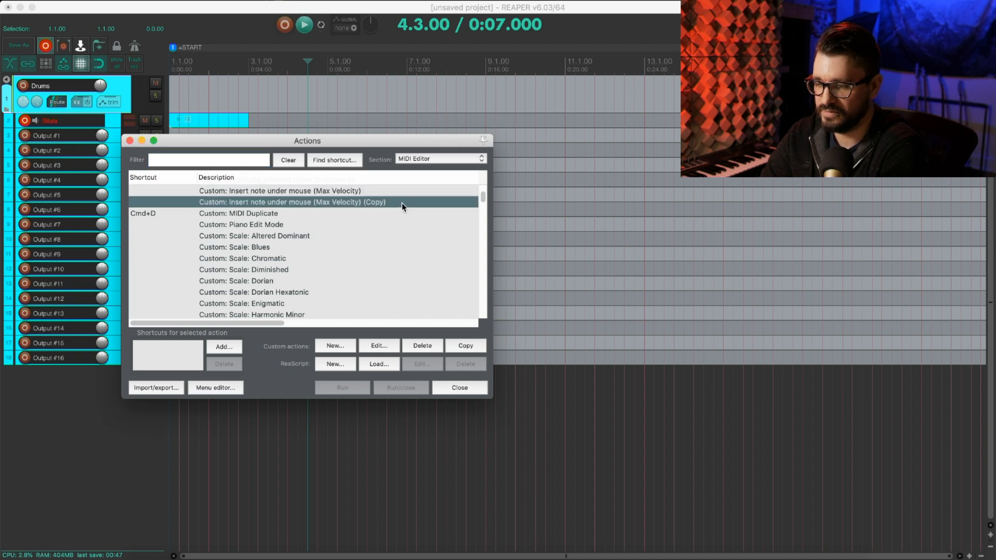
left_click(379, 345)
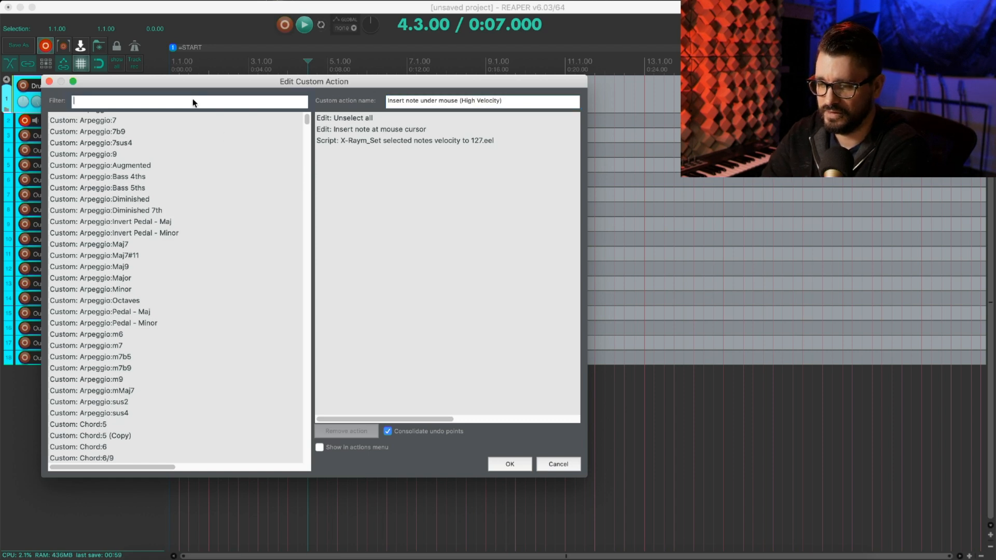
type("100")
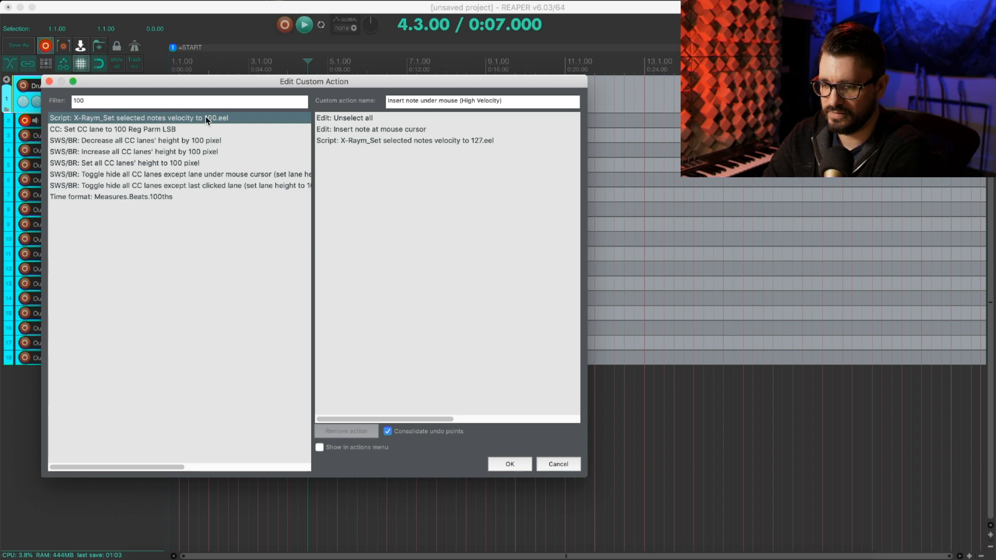
double_click(130, 117)
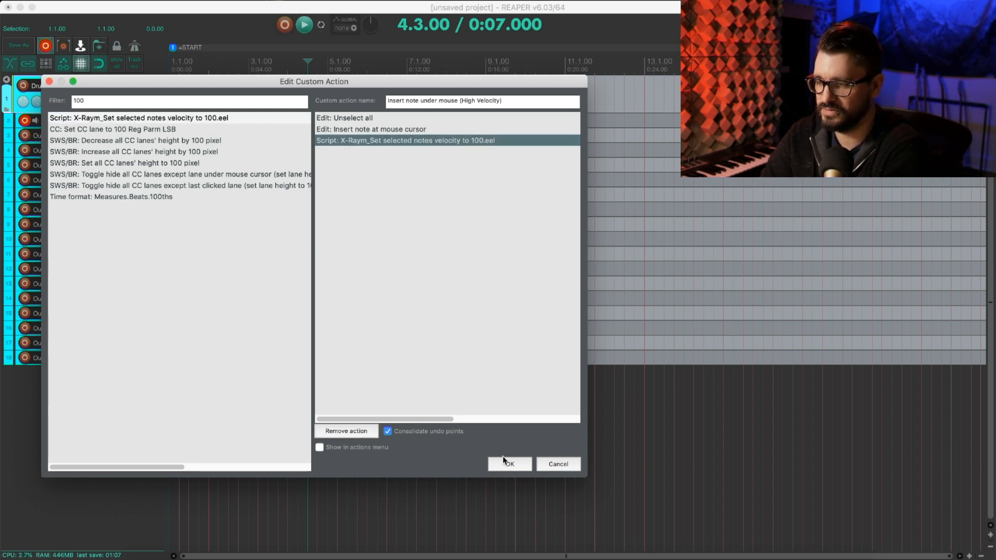
left_click(511, 464)
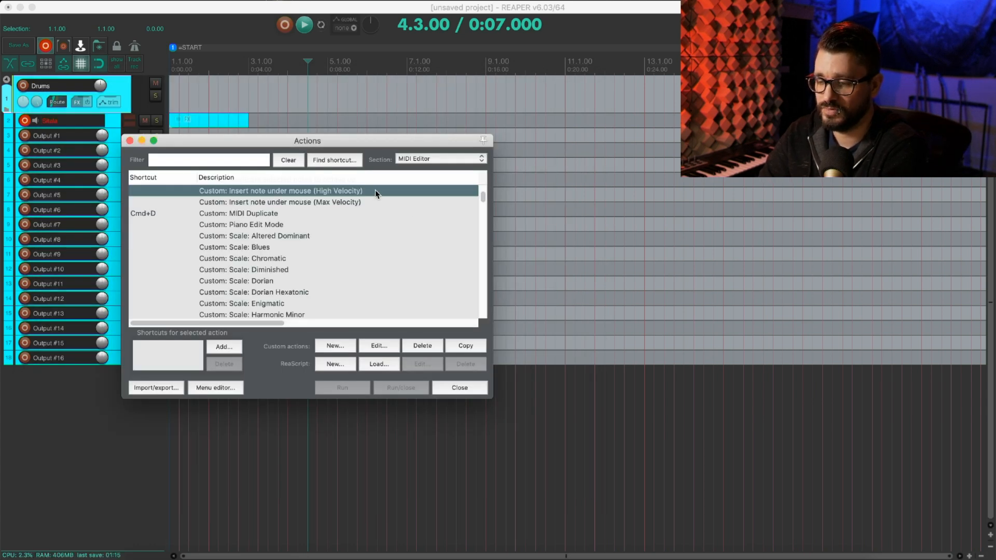
mouse_move(427, 328)
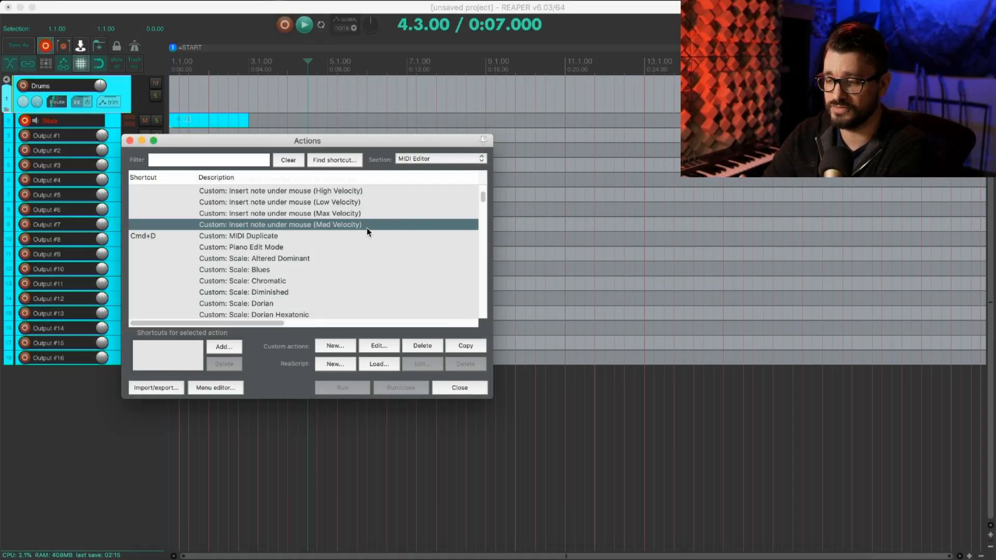
Step: Select the Max and High Velocity insert-note actions and assign them shortcuts 1 and 2
left_click(280, 201)
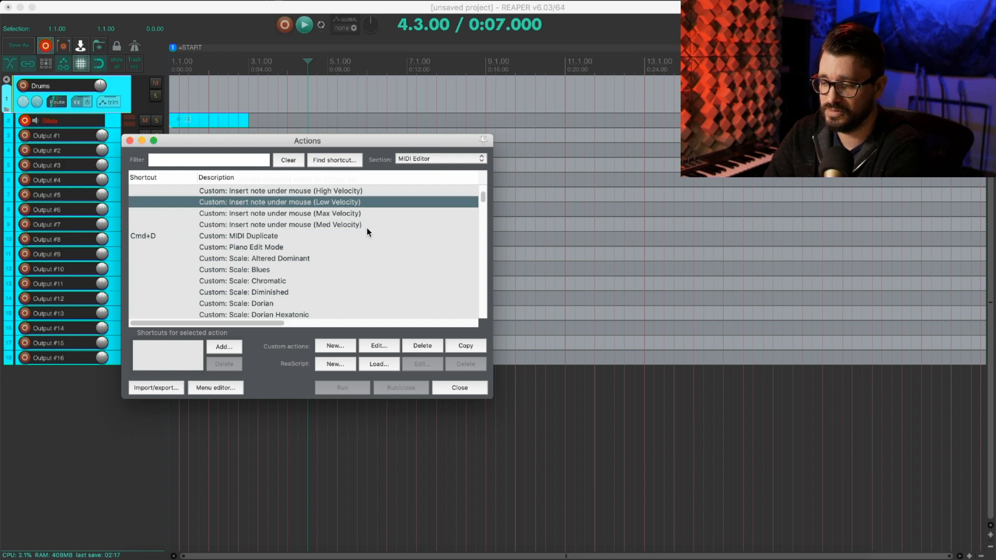
left_click(280, 213)
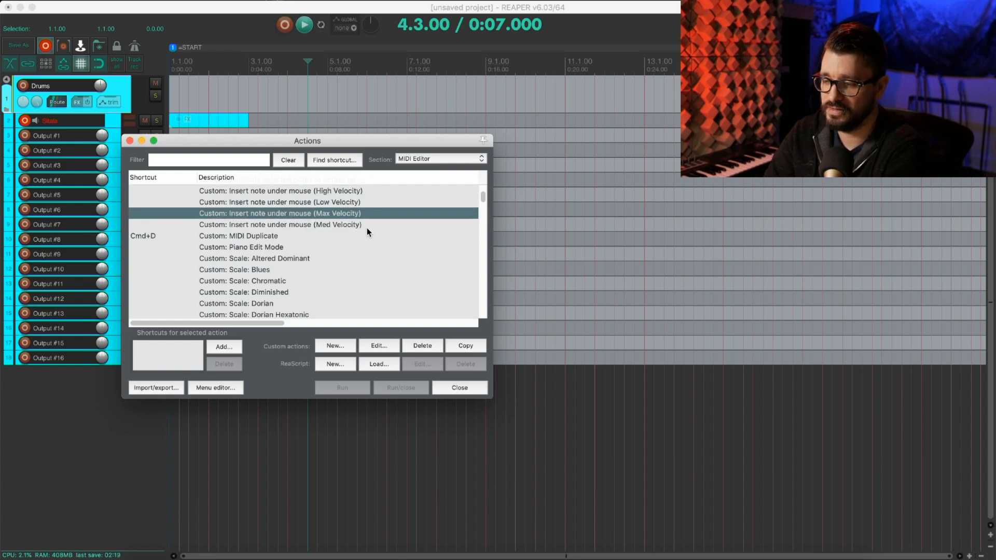
left_click(280, 191)
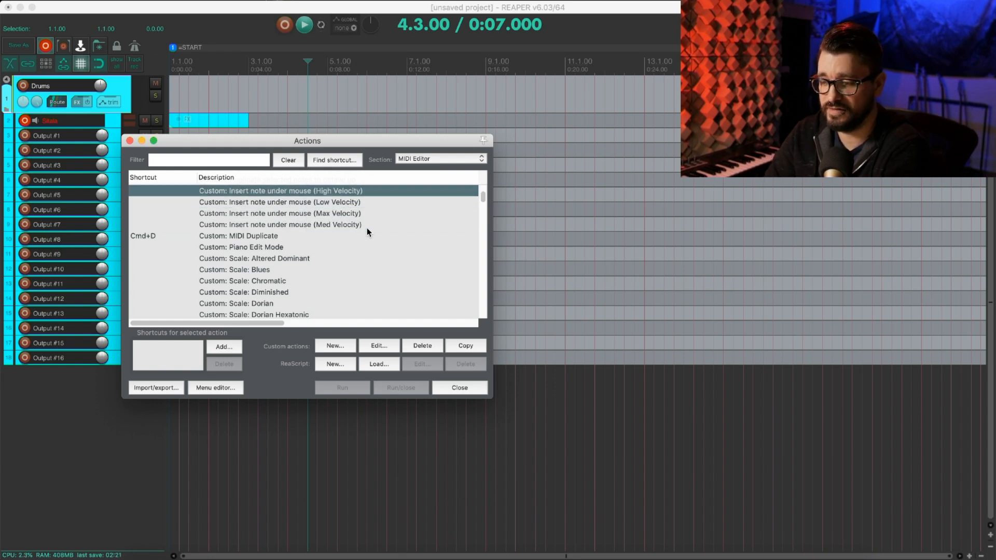
left_click(280, 202)
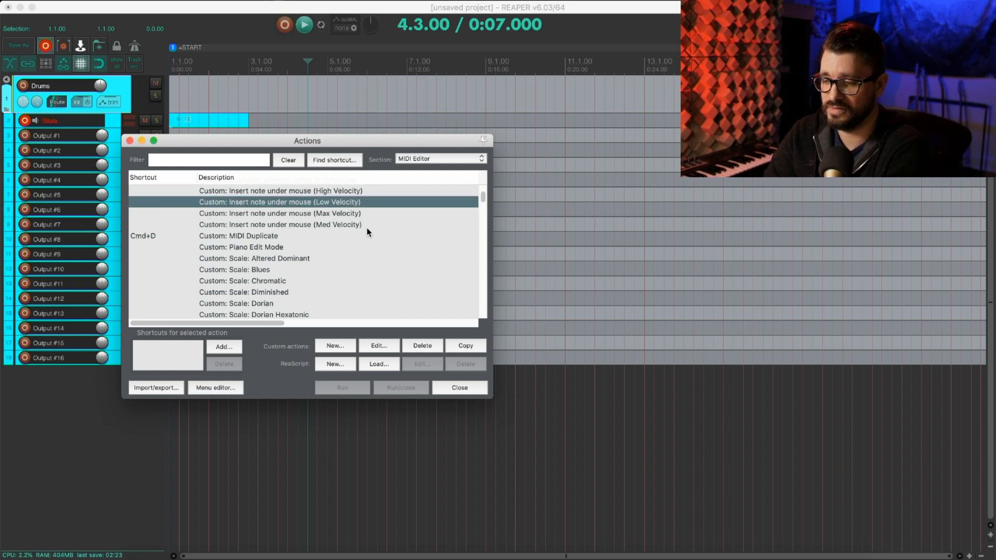
left_click(280, 214)
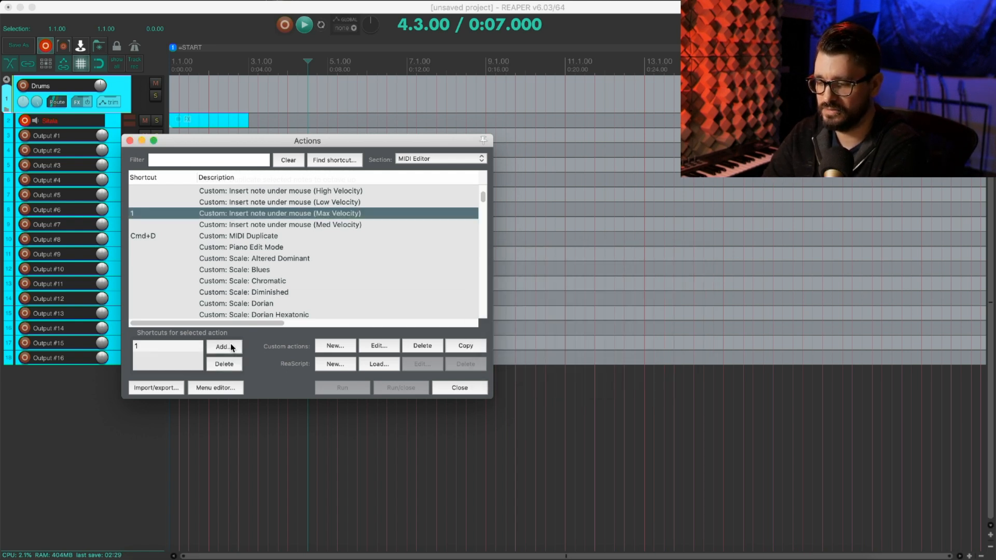
mouse_move(298, 201)
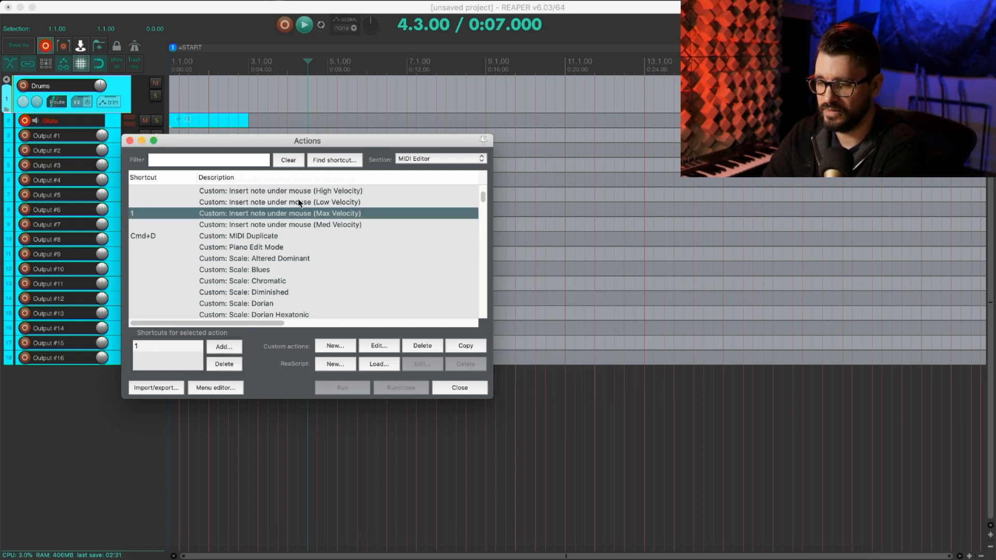
Step: Assign shortcut 3 to the Med Velocity insert-note action and close the actions list
left_click(225, 346)
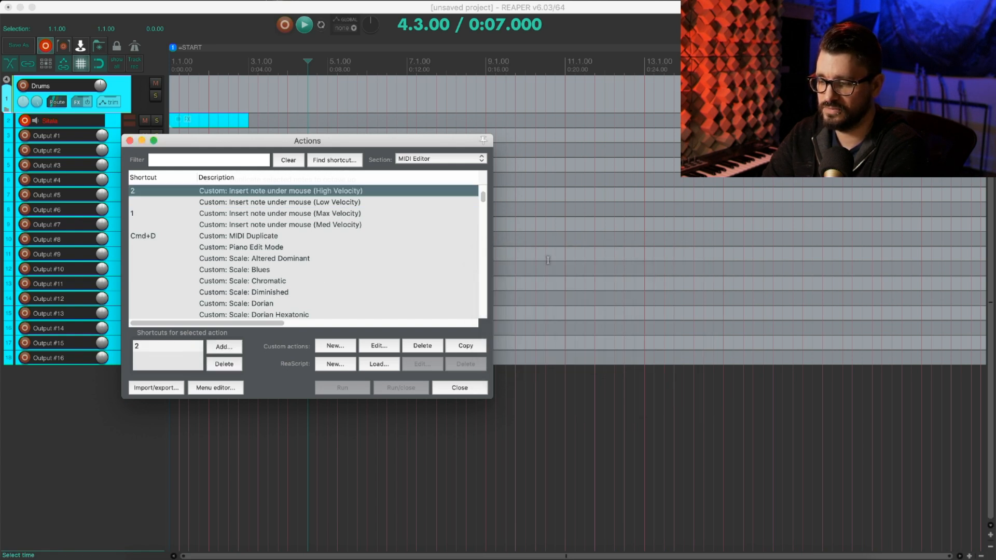
left_click(224, 347)
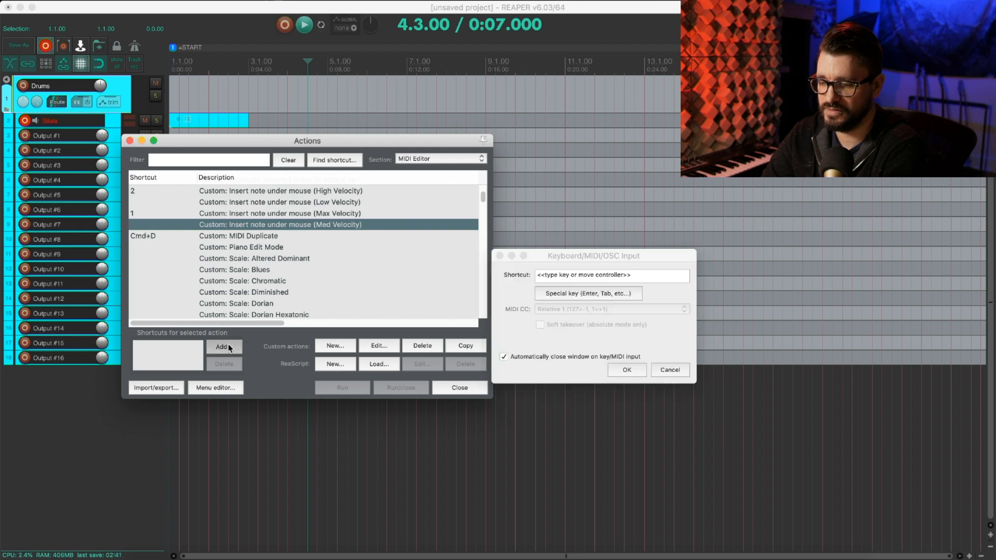
key("3")
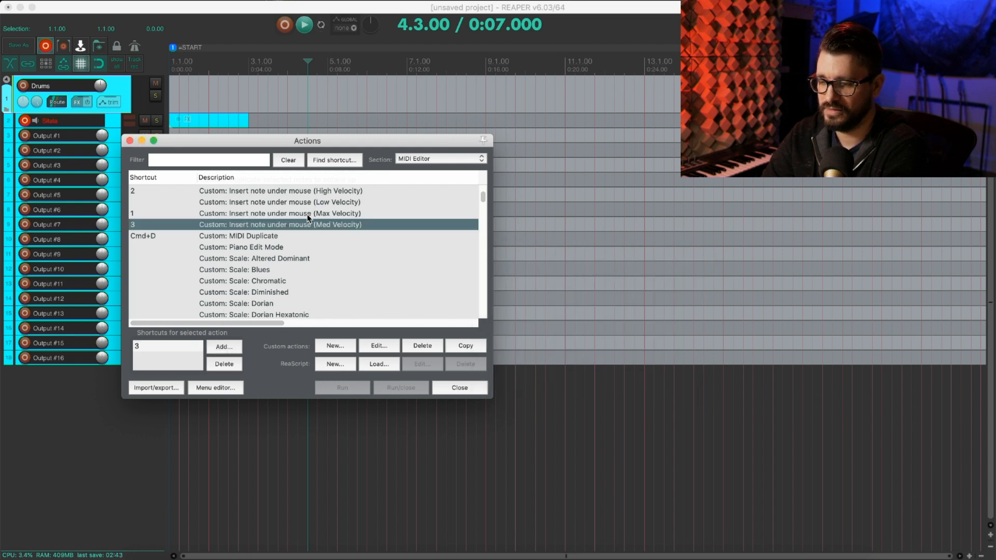
left_click(224, 347)
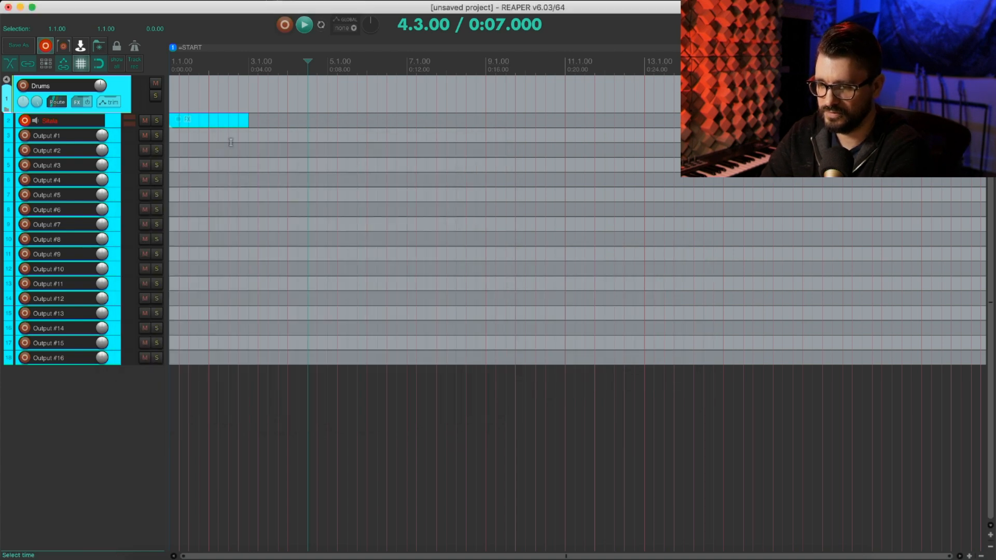
Step: Open the drum MIDI item and insert Kick notes at velocities 127, 100 and 76 across two bars
double_click(207, 120)
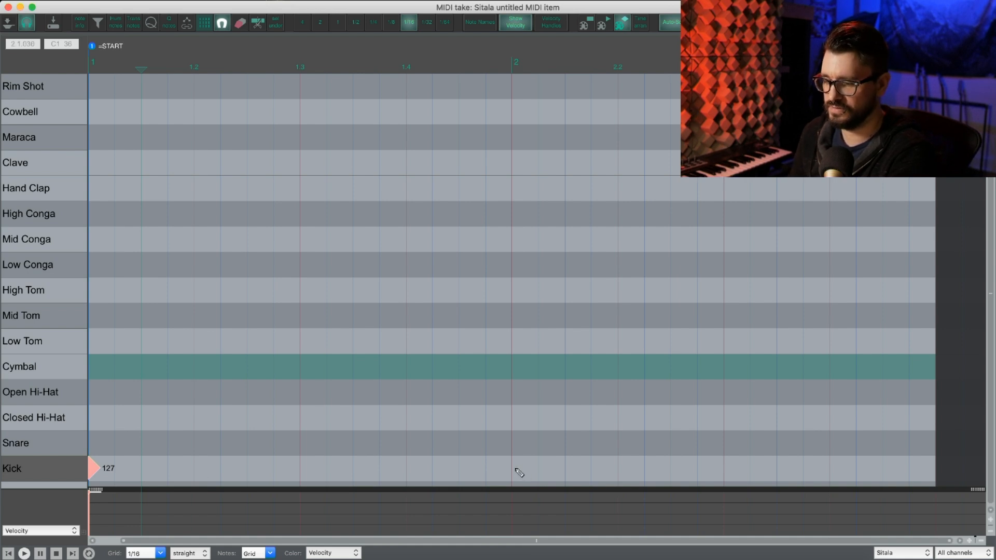
left_click(510, 469)
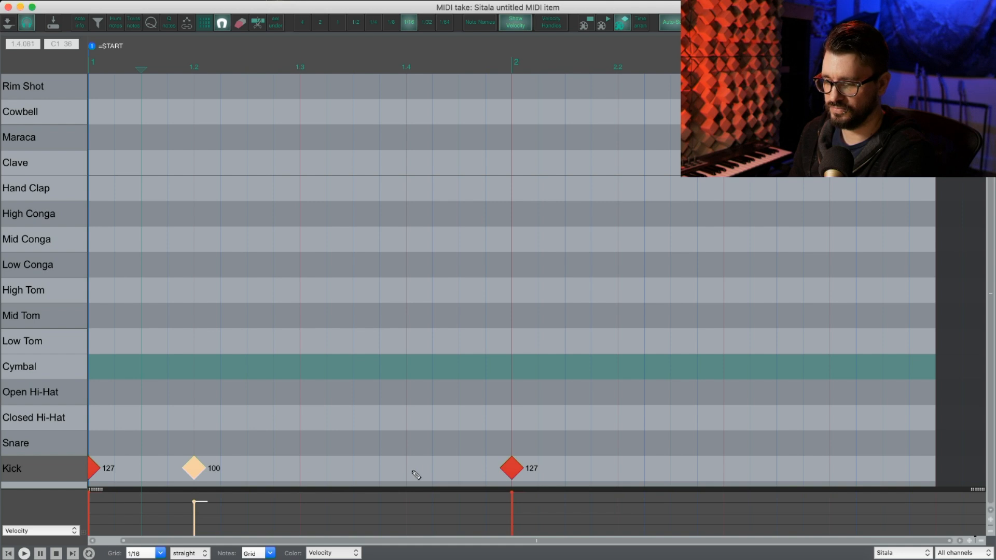
left_click(406, 468)
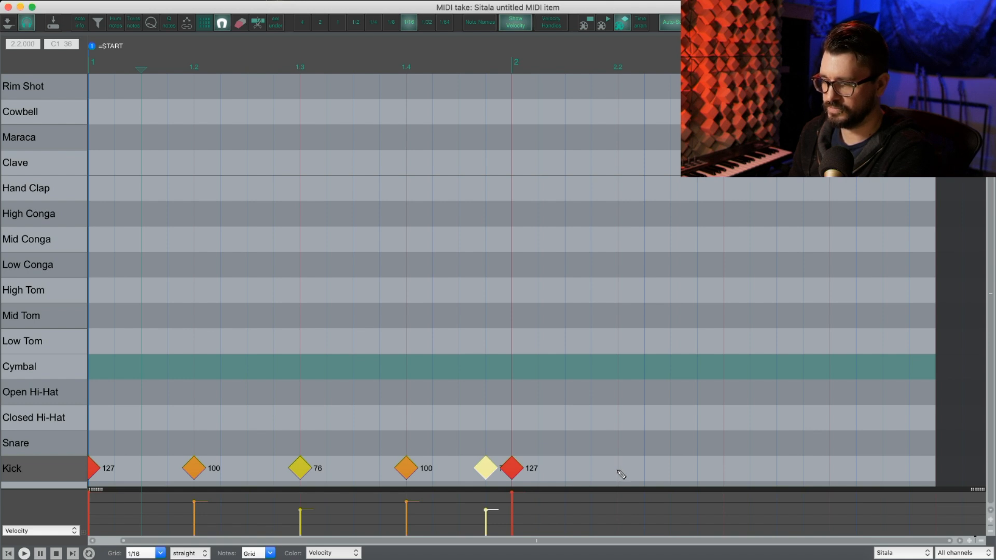
left_click(591, 469)
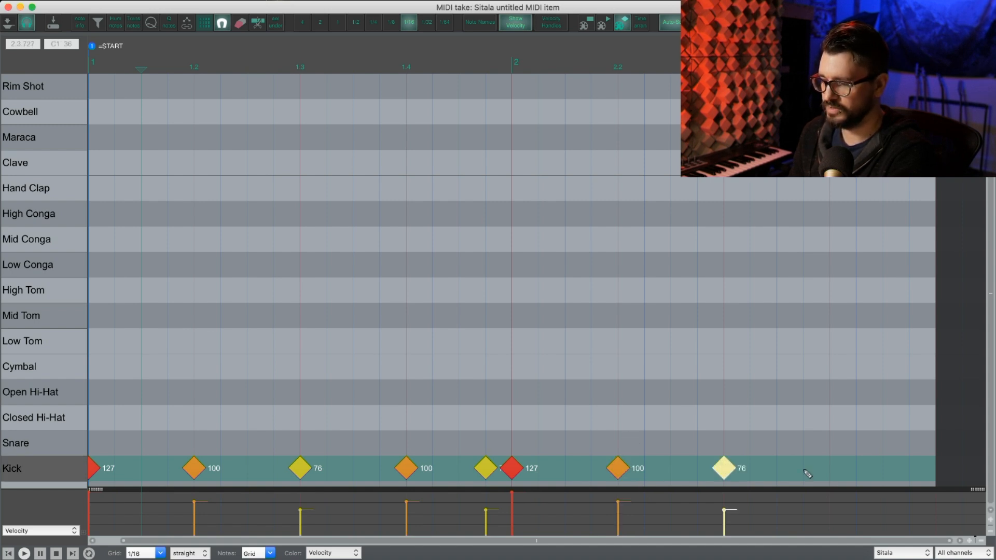
left_click(830, 471)
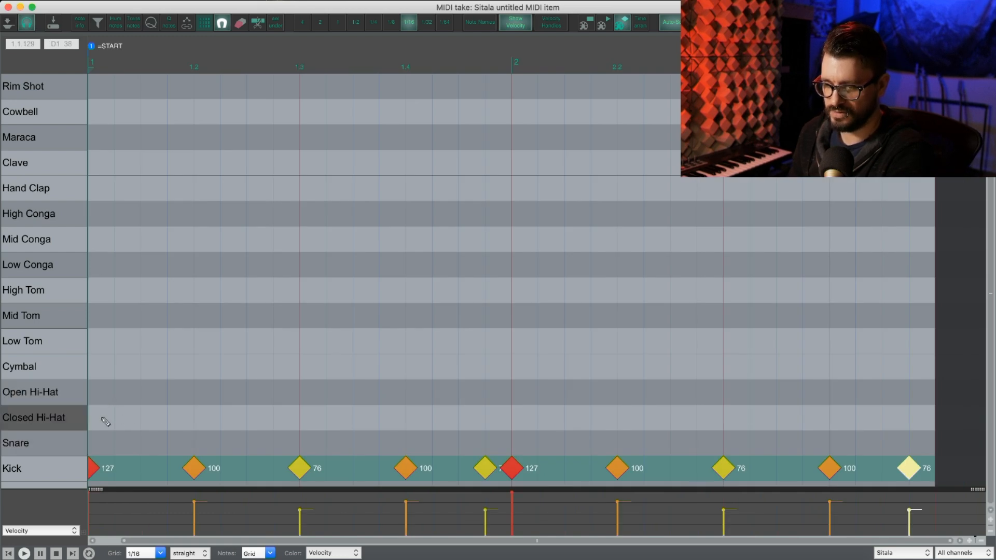
mouse_move(92, 421)
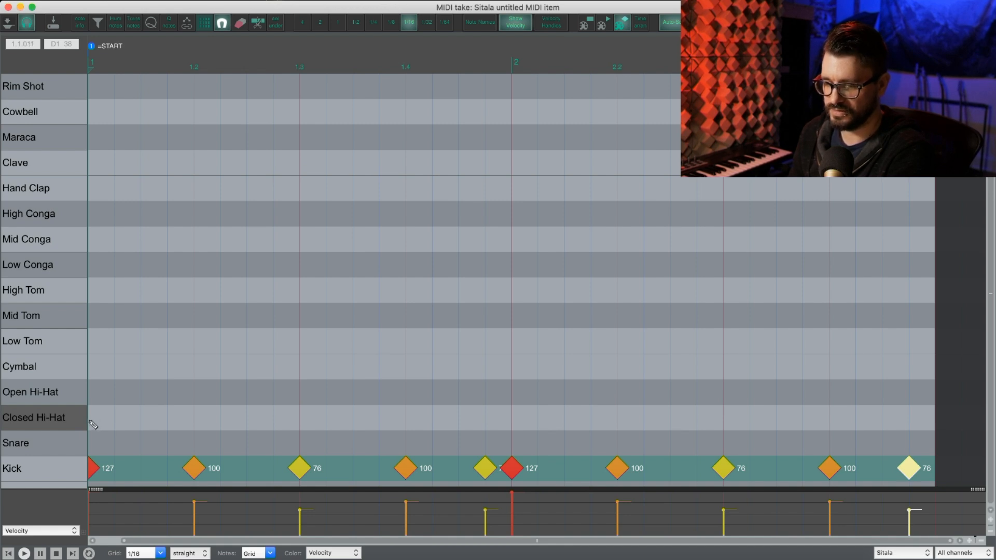
Step: Insert Closed Hi-Hat notes at mixed velocities across both bars and start a velocity-100 Cymbal note
left_click(109, 417)
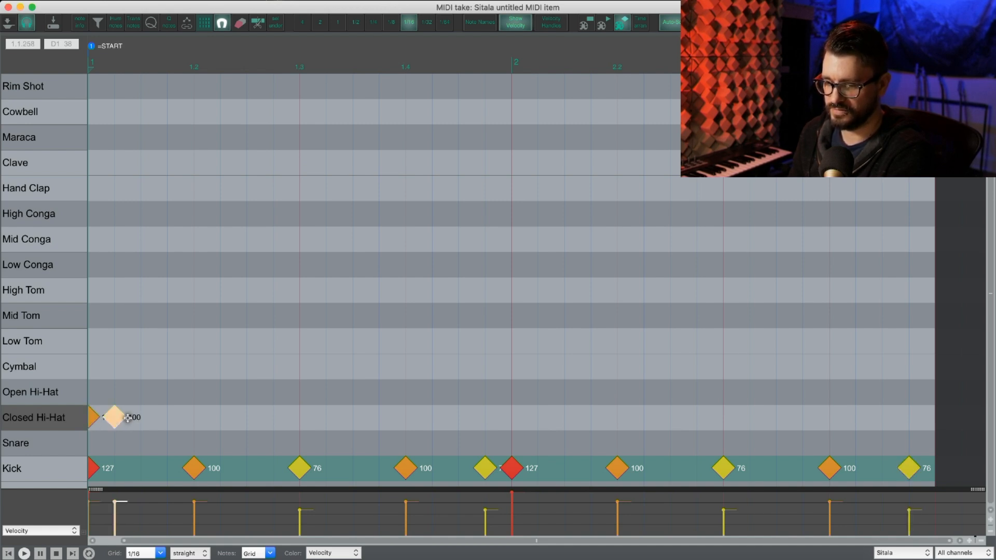
left_click(139, 417)
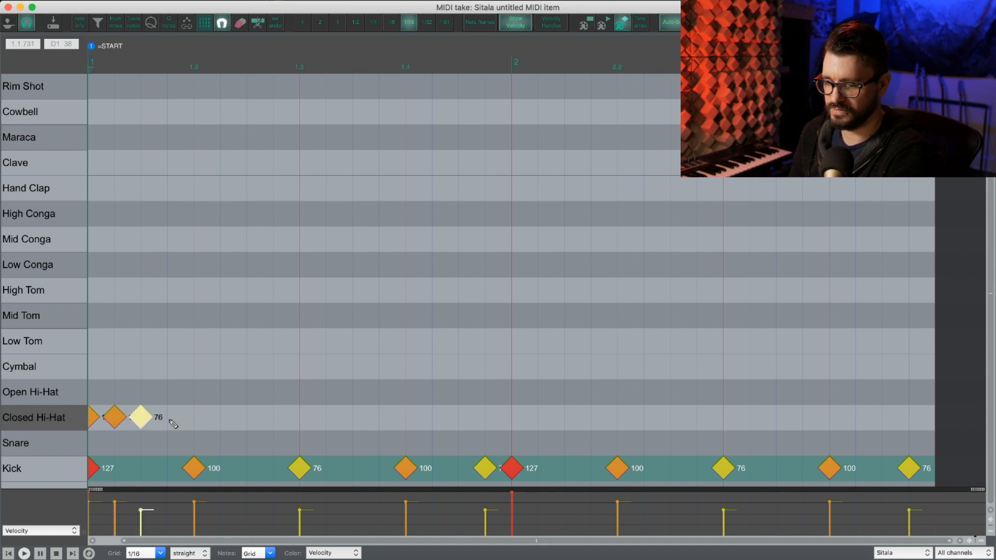
left_click(217, 417)
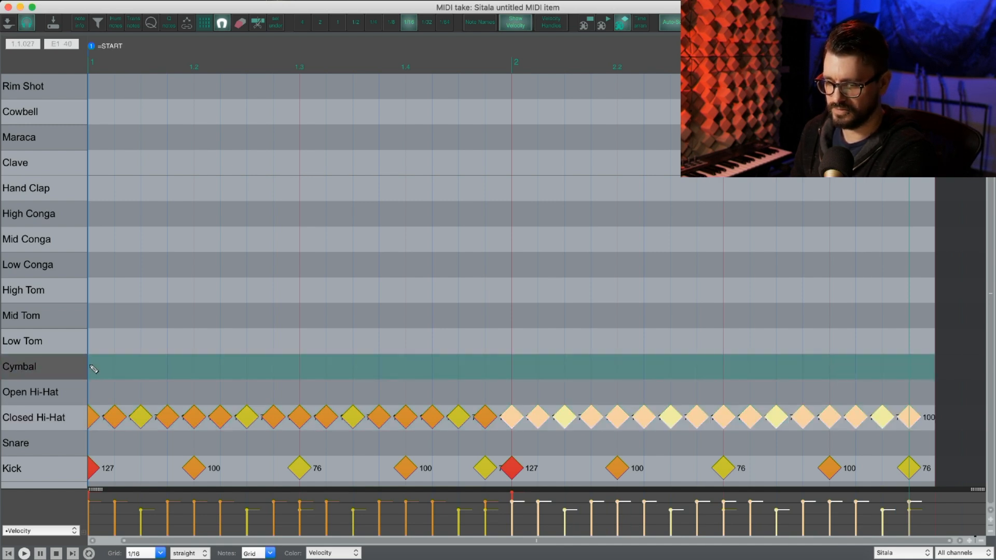
left_click(93, 367)
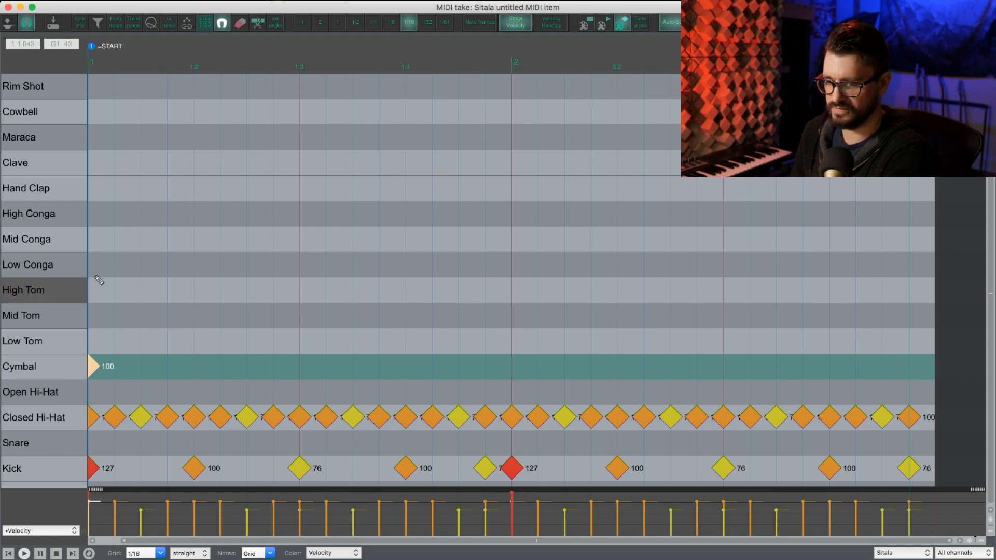
mouse_move(185, 167)
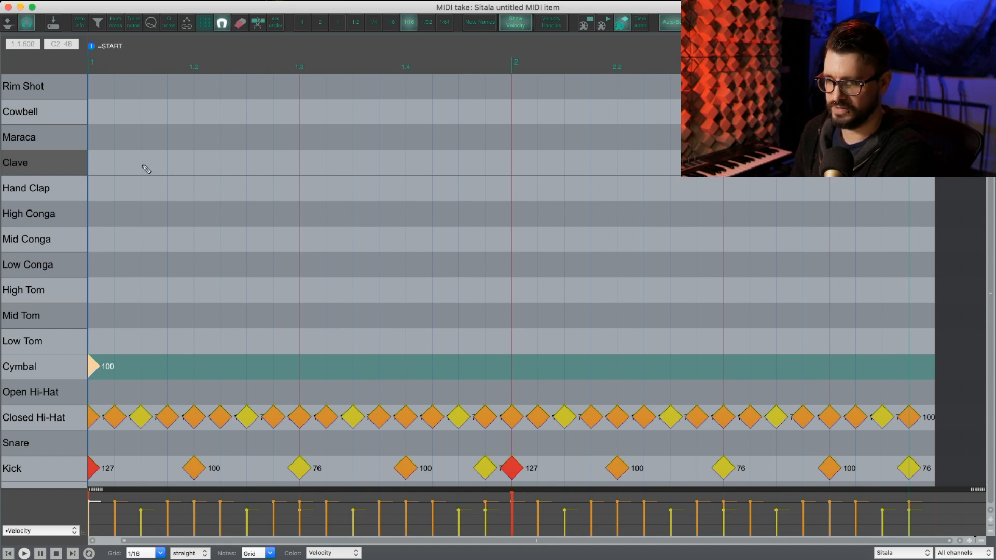
Step: Place the Cymbal hit at velocity 100 and alternating 76/34 Clave notes, then a velocity-100 Snare
left_click(139, 162)
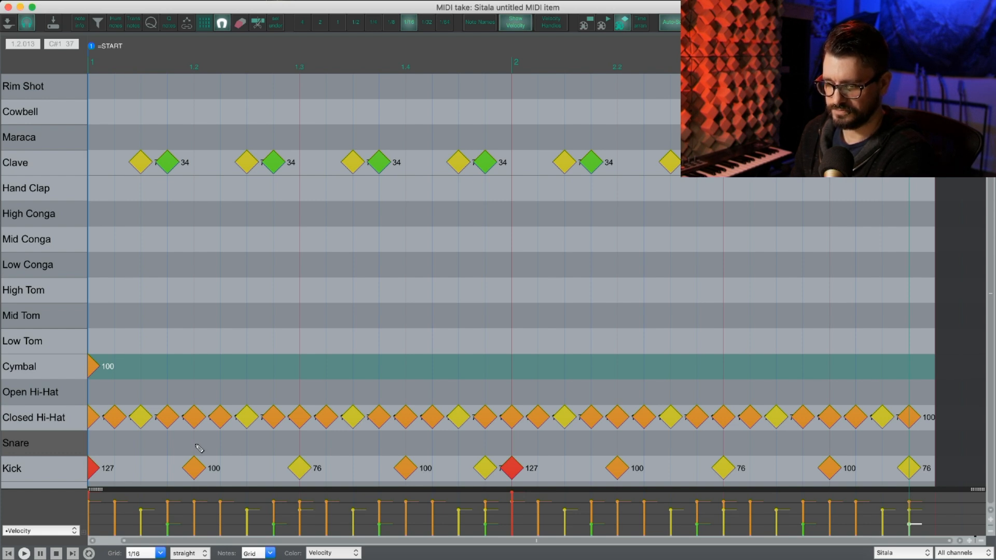
left_click(193, 444)
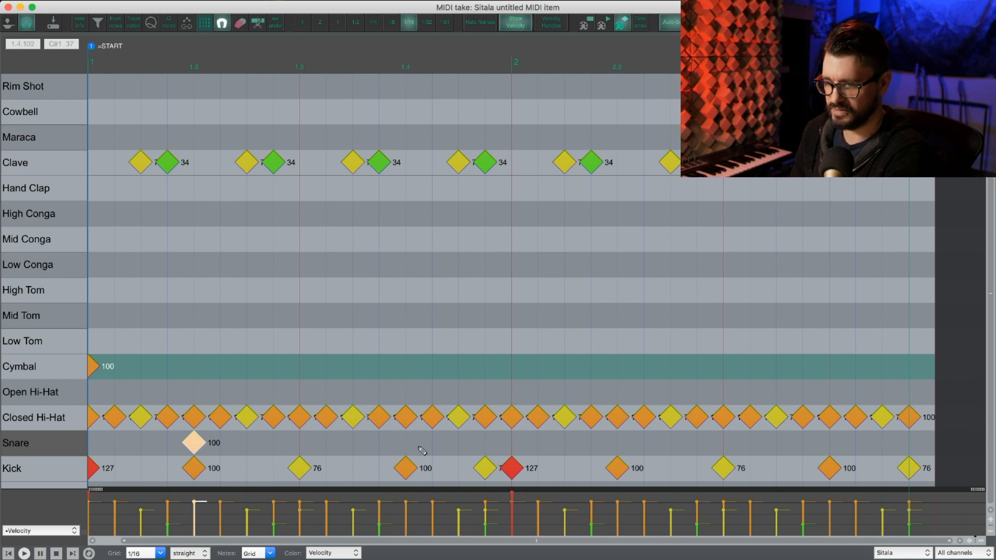
Step: Add Snare and Hand Clap backbeats alternating 100/127 and play back the finished beat
left_click(403, 443)
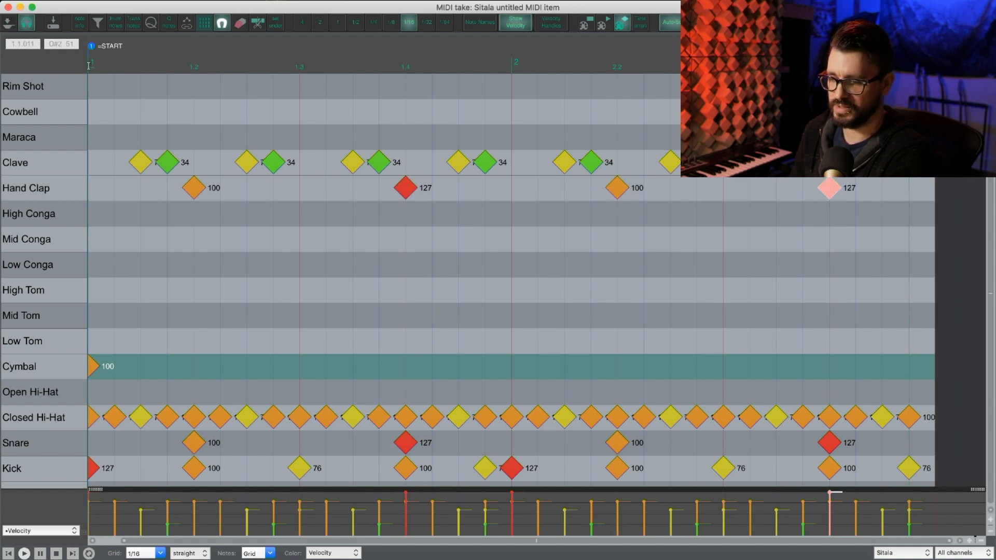
left_click(20, 552)
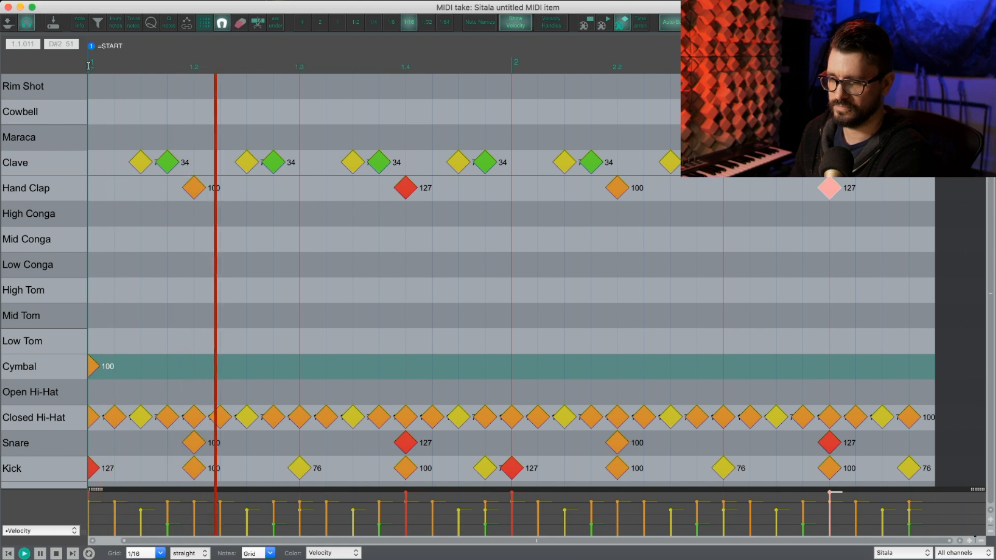